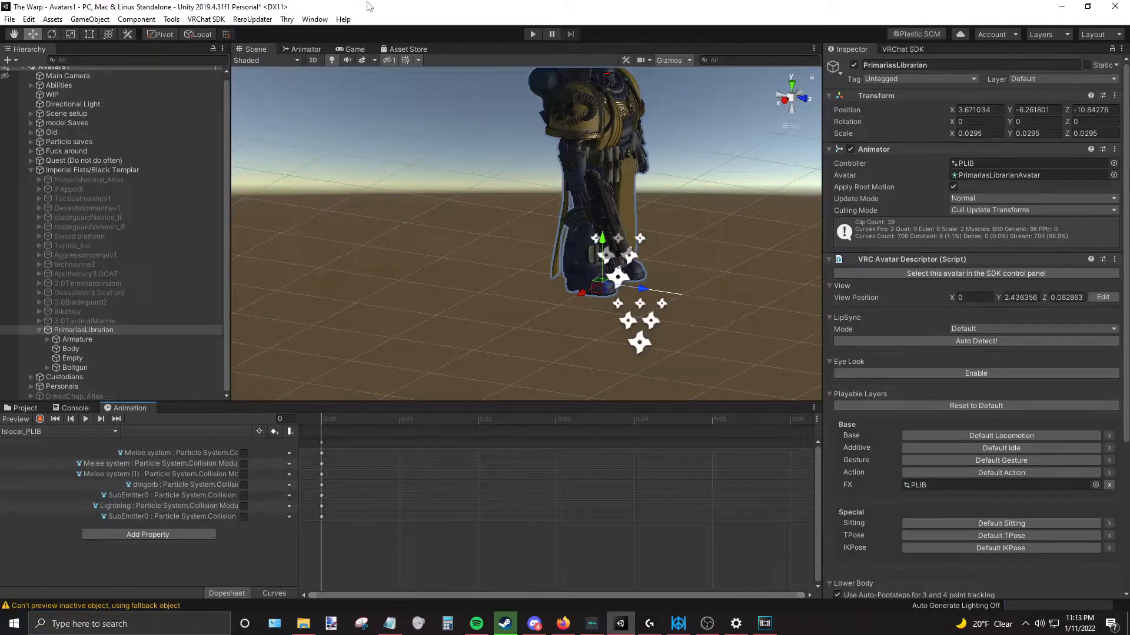
Start a new animation clip, bringing up its save dialog in the Primaris Librarian animations folder.
{"action": "left_click_drag", "start_coordinate": [591, 216], "coordinate": [529, 255]}
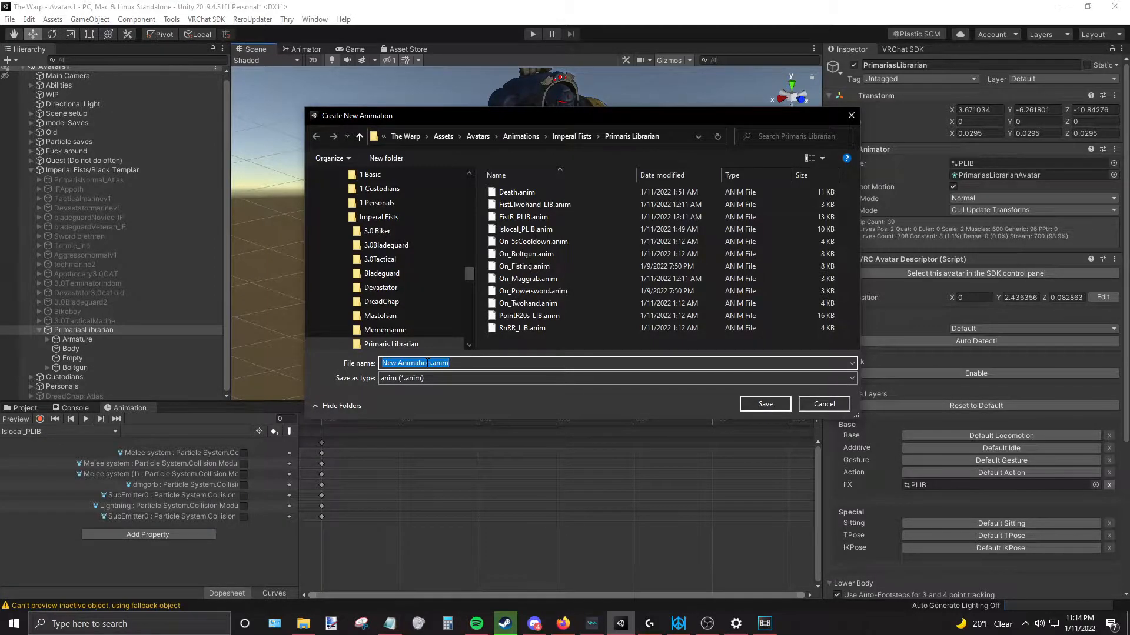
Name the new clip FistRLIB and save it as the active timeline clip.
{"action": "type", "text": "FistR"}
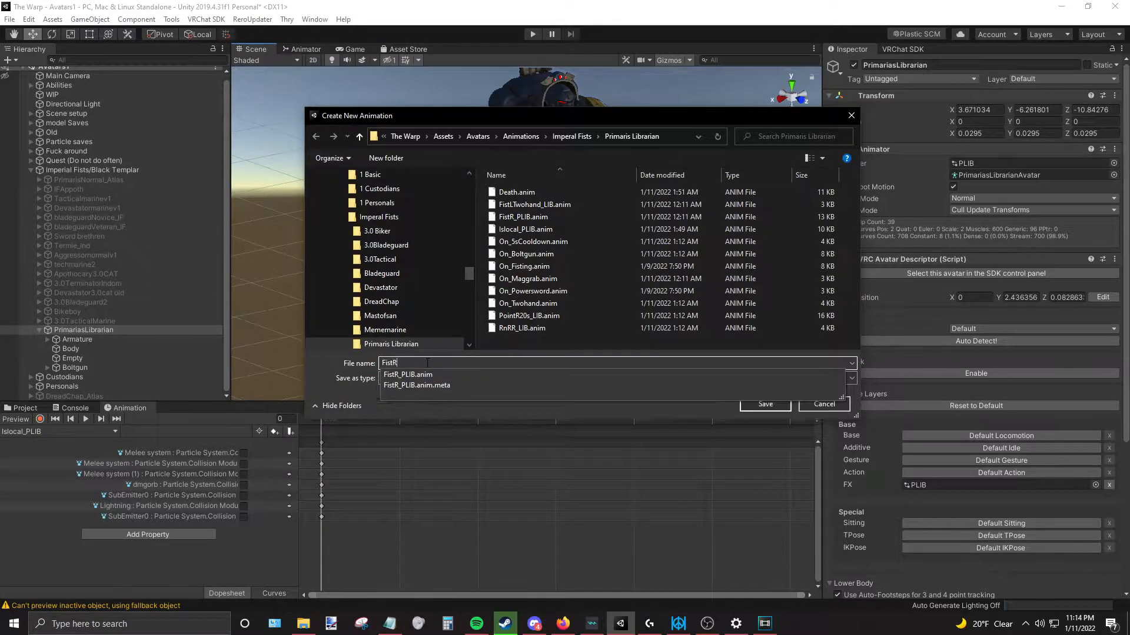
{"action": "type", "text": "L"}
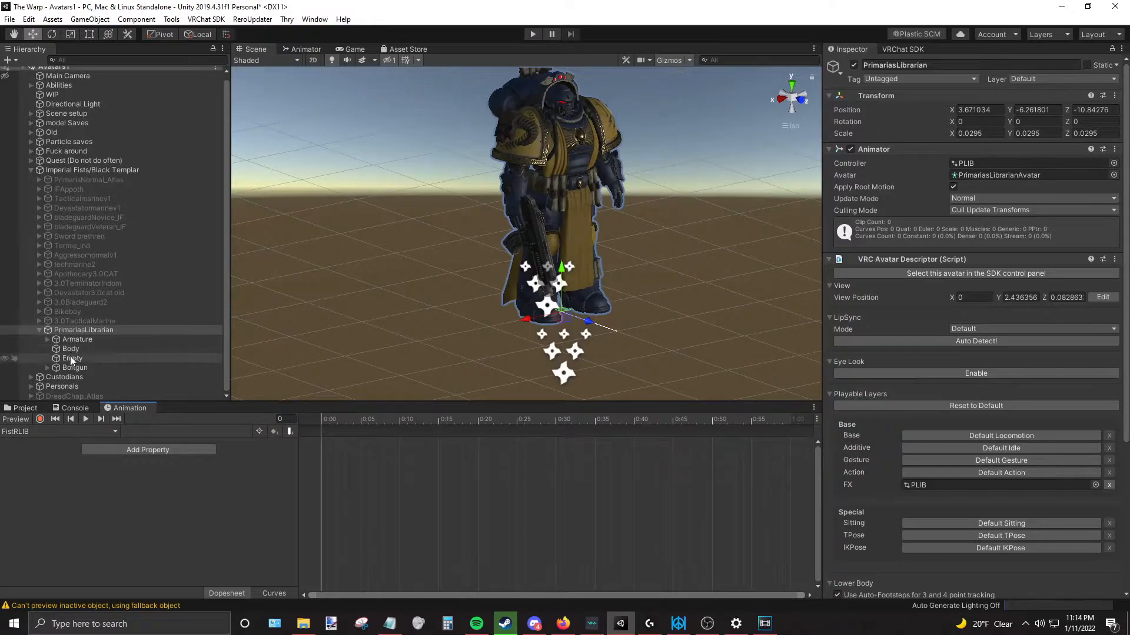
Turn on keyframe recording and expand Boltgun and Bolter_base to reveal gunshots, gunsounds and SparkyMuzzleFire.
{"action": "left_click", "coordinate": [15, 419]}
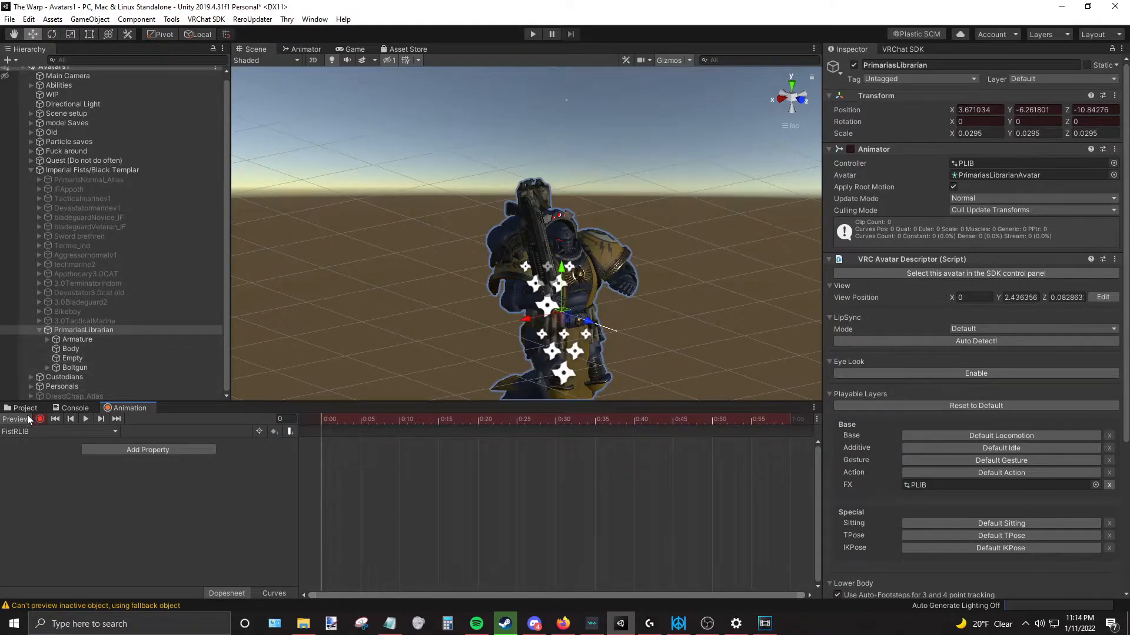
{"action": "left_click", "coordinate": [57, 278]}
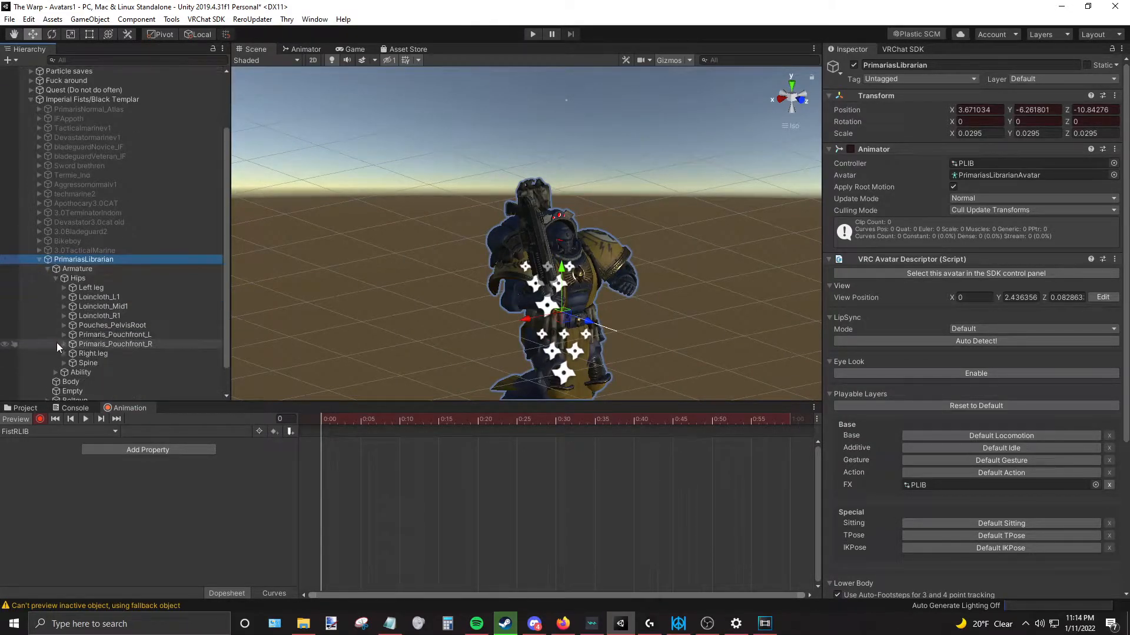
{"action": "left_click", "coordinate": [77, 339]}
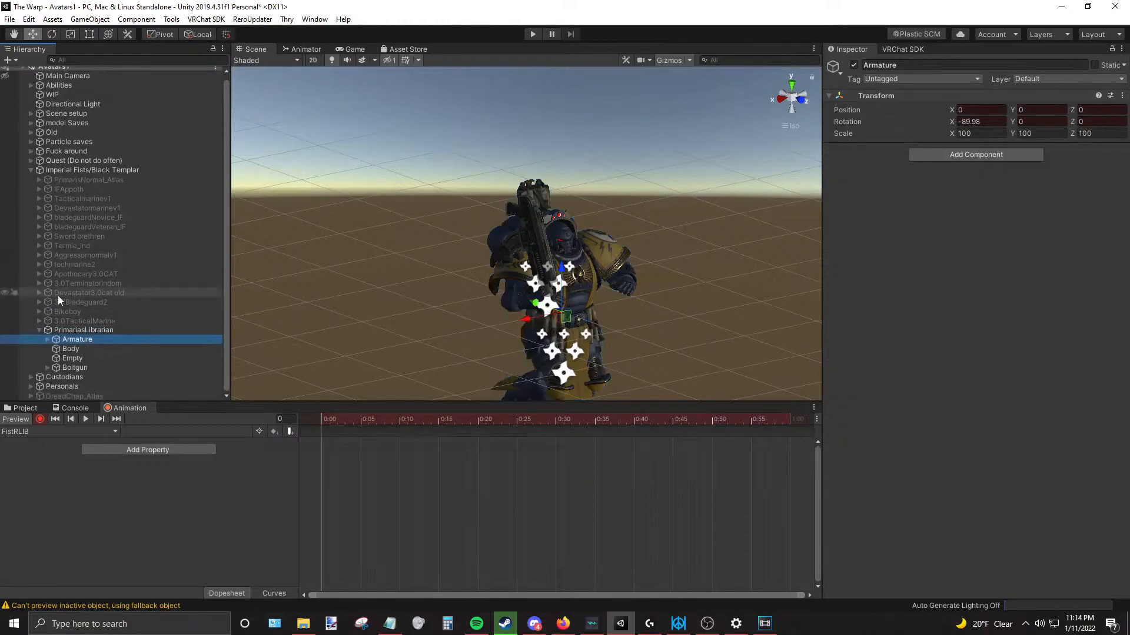
{"action": "left_click", "coordinate": [48, 368]}
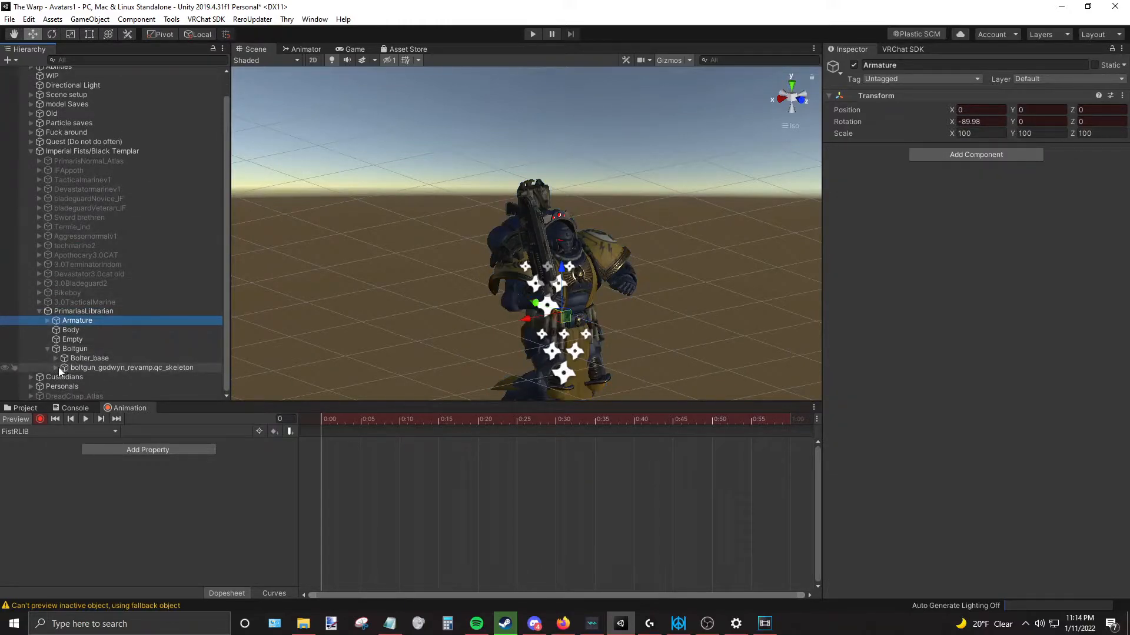
{"action": "left_click", "coordinate": [89, 358]}
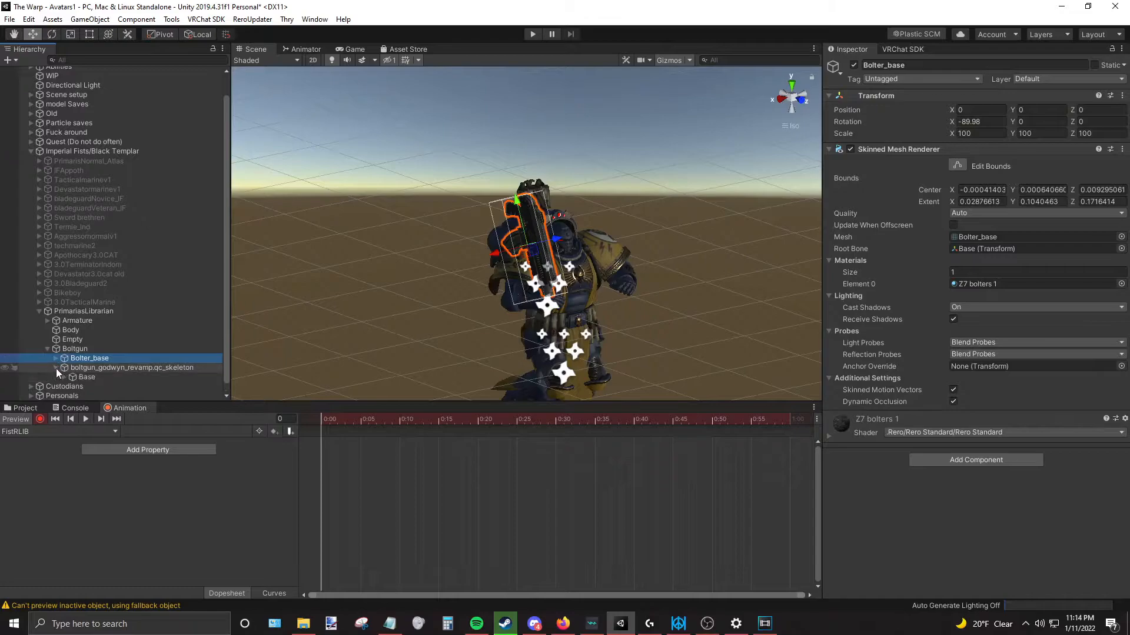
{"action": "left_click", "coordinate": [72, 341]}
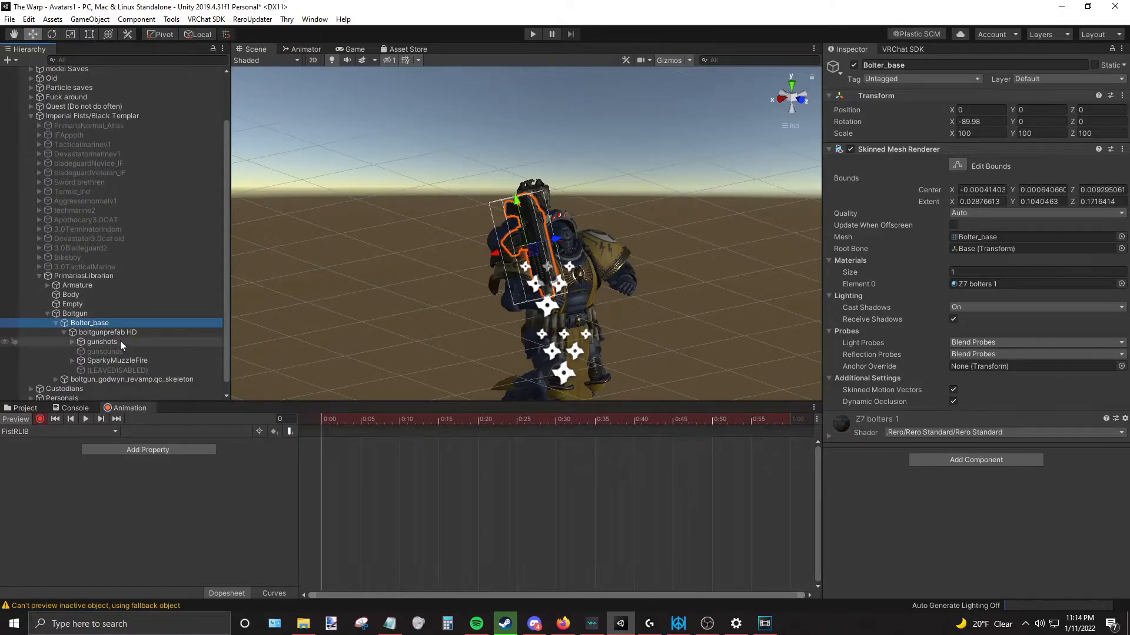
Key Emission enabled on SparkyMuzzleFire, SniperMuzzleFlash, SniperSmoke and gunshots while recording.
{"action": "left_click", "coordinate": [103, 341]}
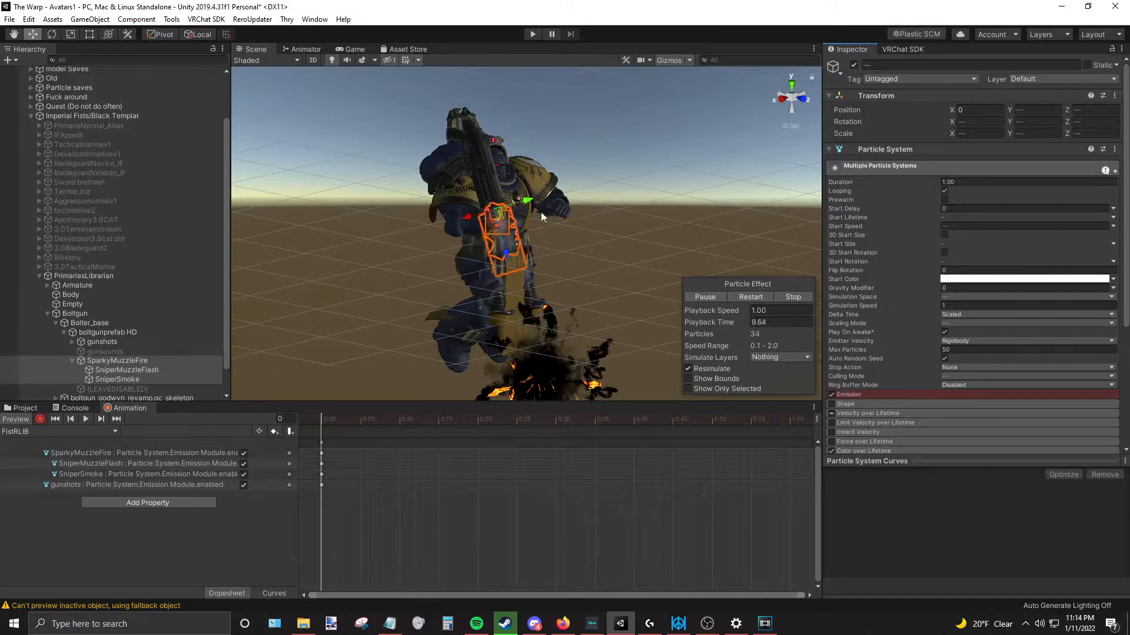
{"action": "mouse_move", "coordinate": [40, 419]}
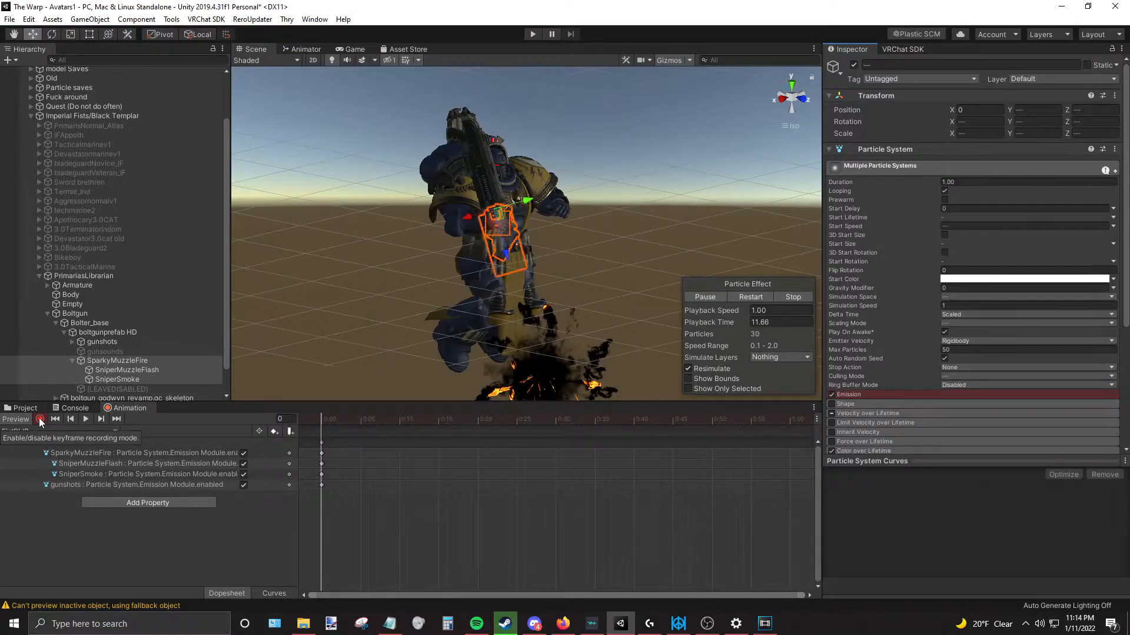
{"action": "left_click", "coordinate": [40, 419]}
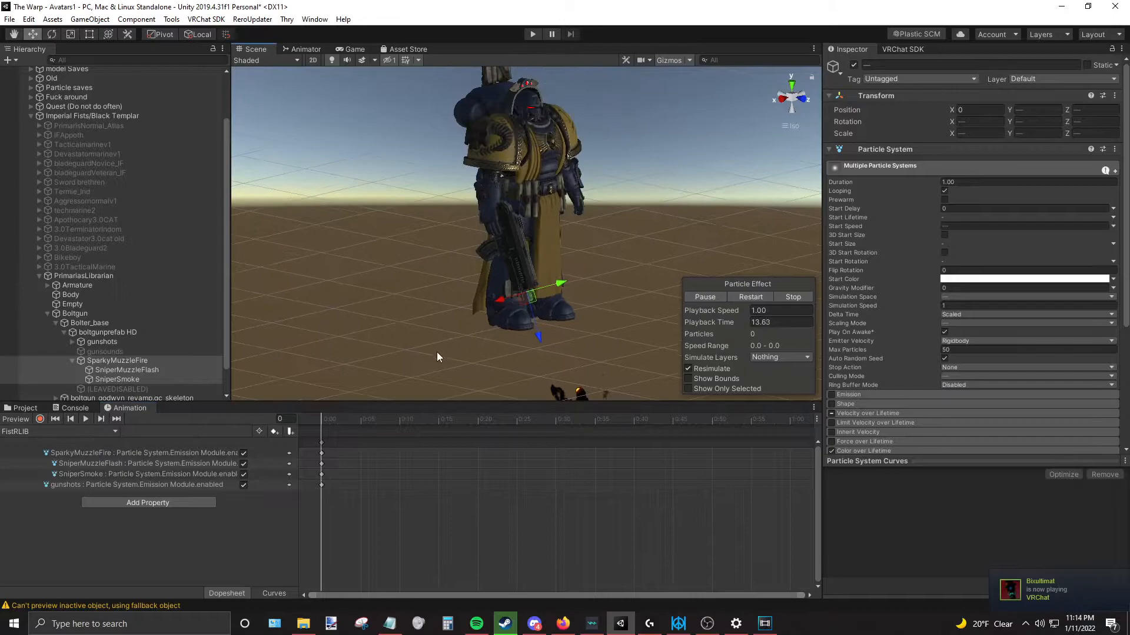
{"action": "left_click", "coordinate": [101, 341]}
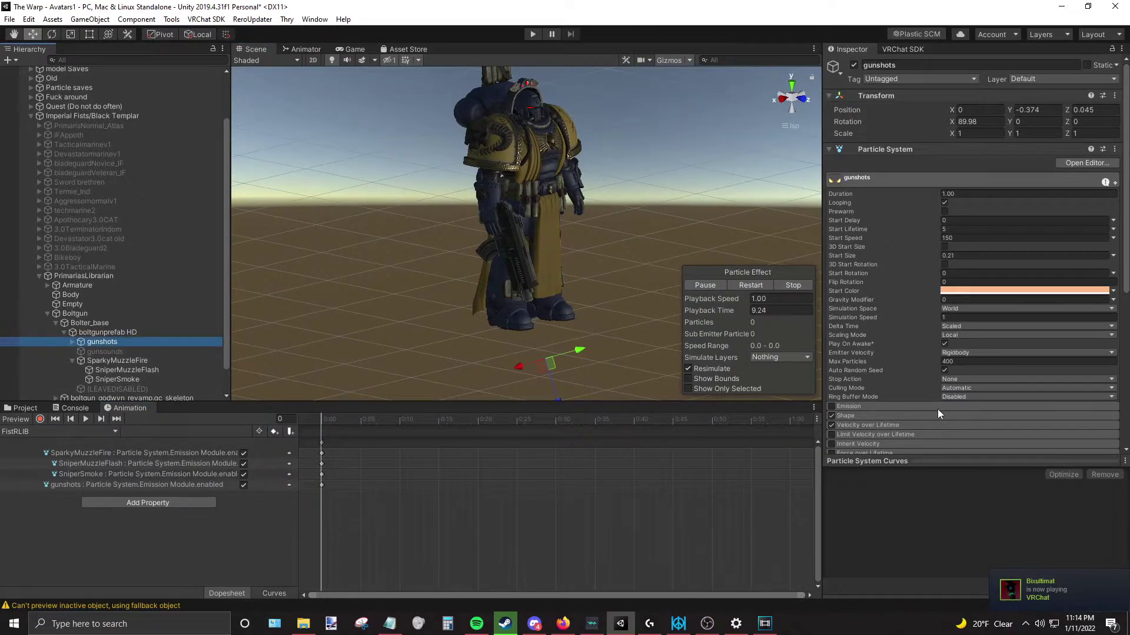
{"action": "left_click", "coordinate": [117, 360]}
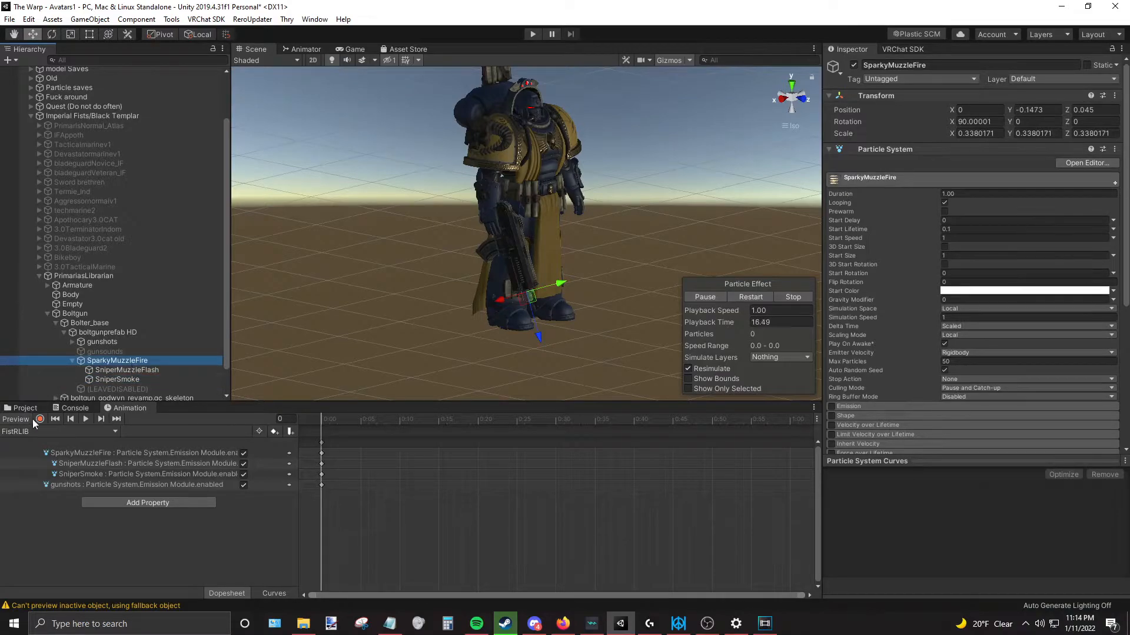
{"action": "left_click", "coordinate": [105, 351]}
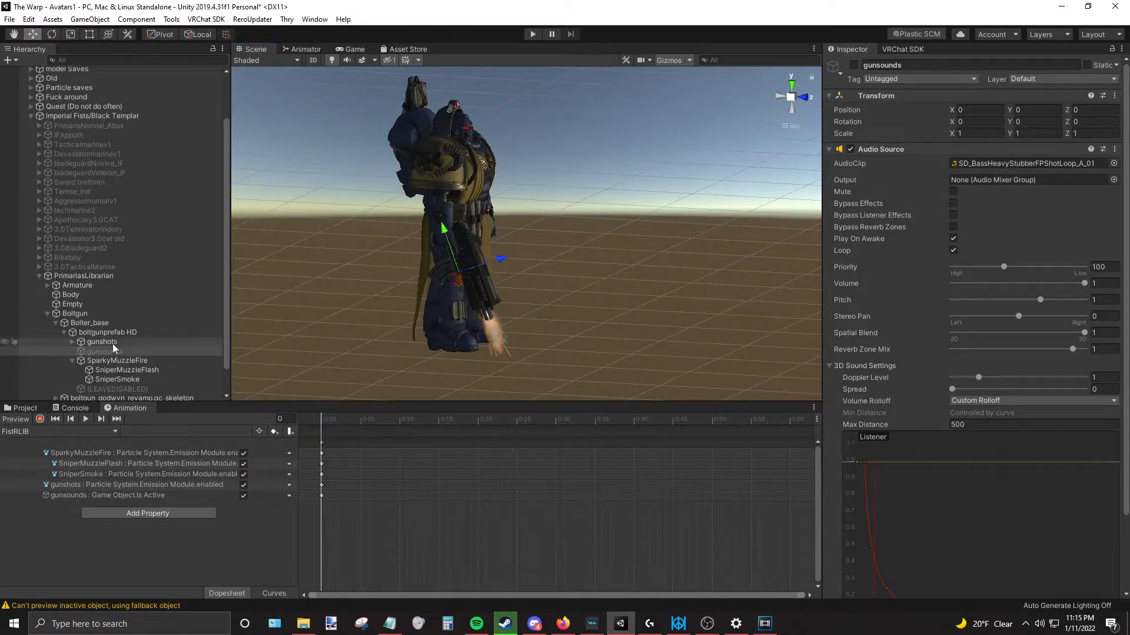
Give gunshots zero rate over time with a single burst and no looping, then key gunsounds active.
{"action": "left_click", "coordinate": [101, 341]}
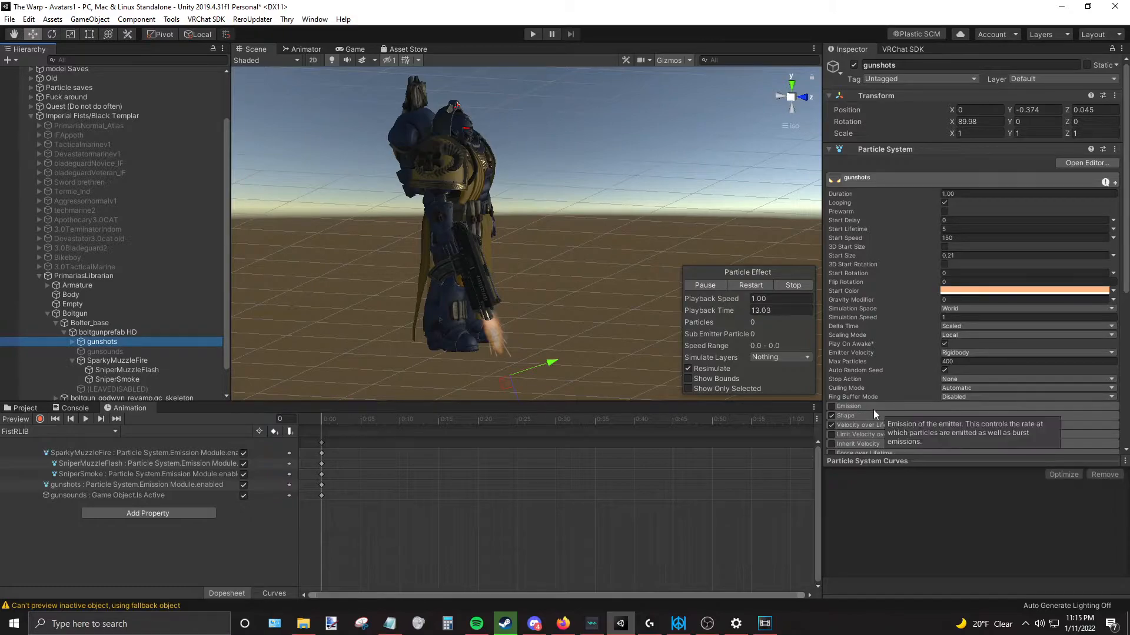
{"action": "left_click", "coordinate": [848, 406]}
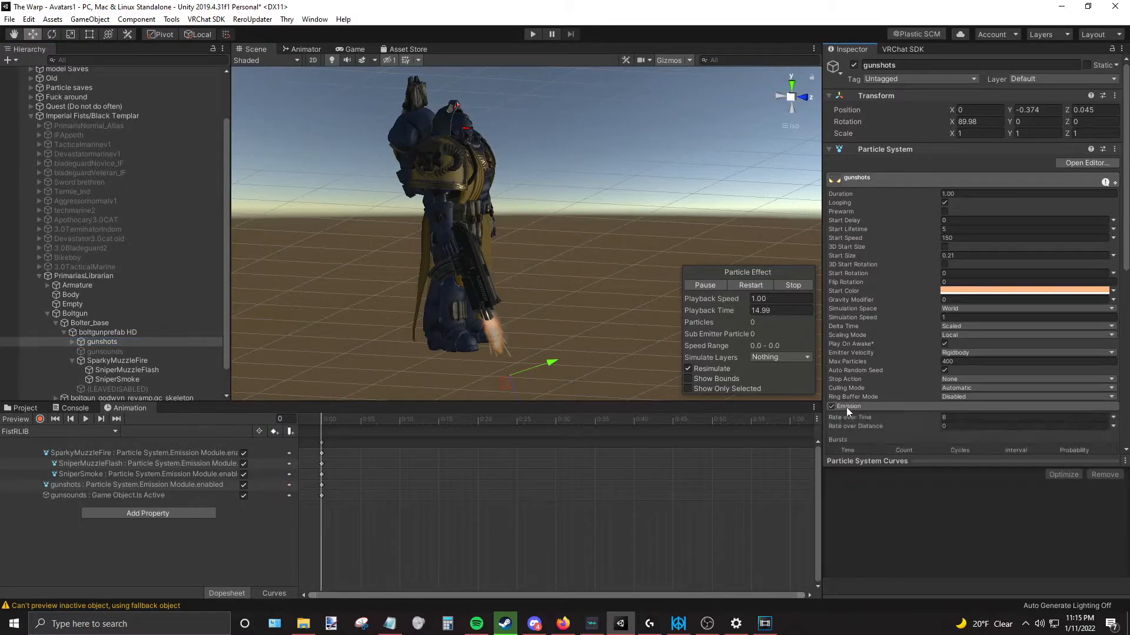
{"action": "scroll", "scroll_direction": "down", "scroll_amount": 3}
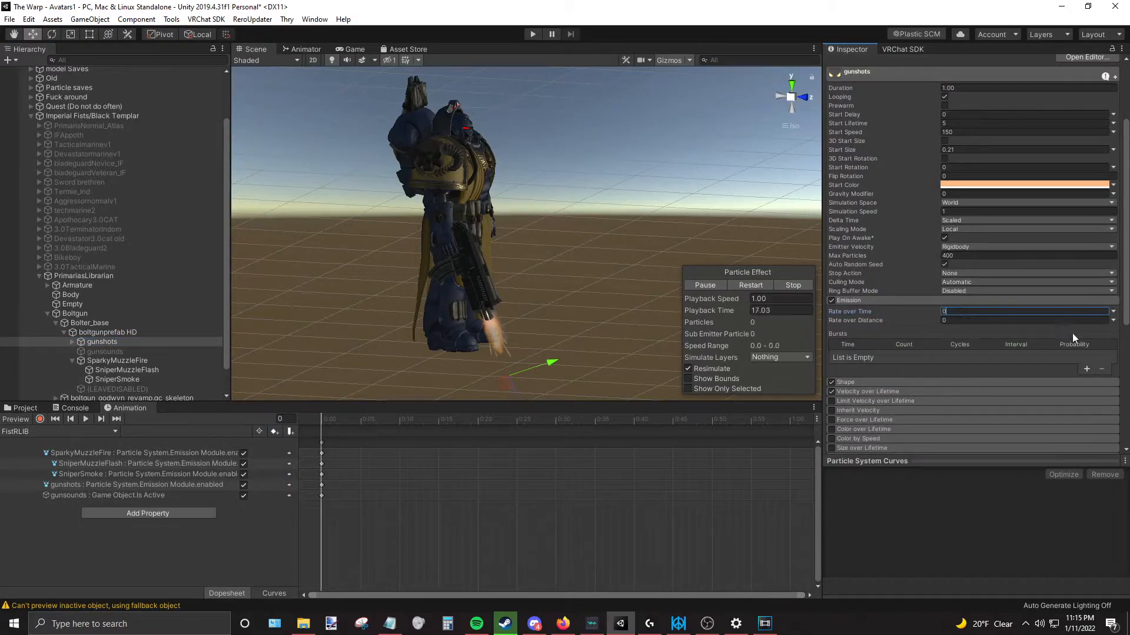
{"action": "left_click", "coordinate": [1086, 368]}
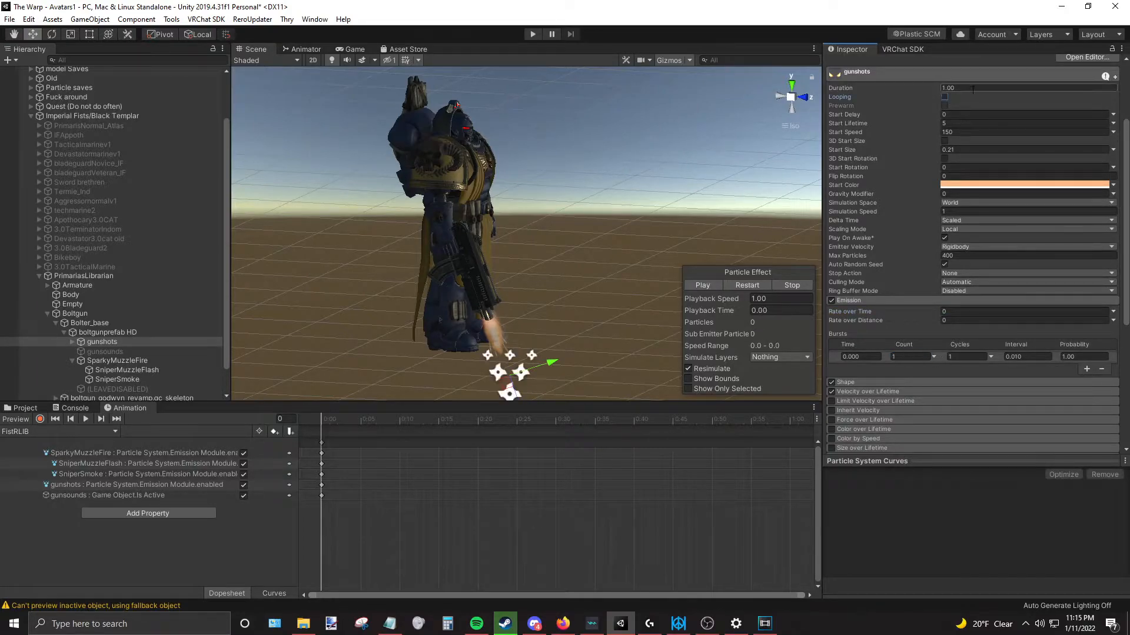
{"action": "left_click", "coordinate": [701, 285]}
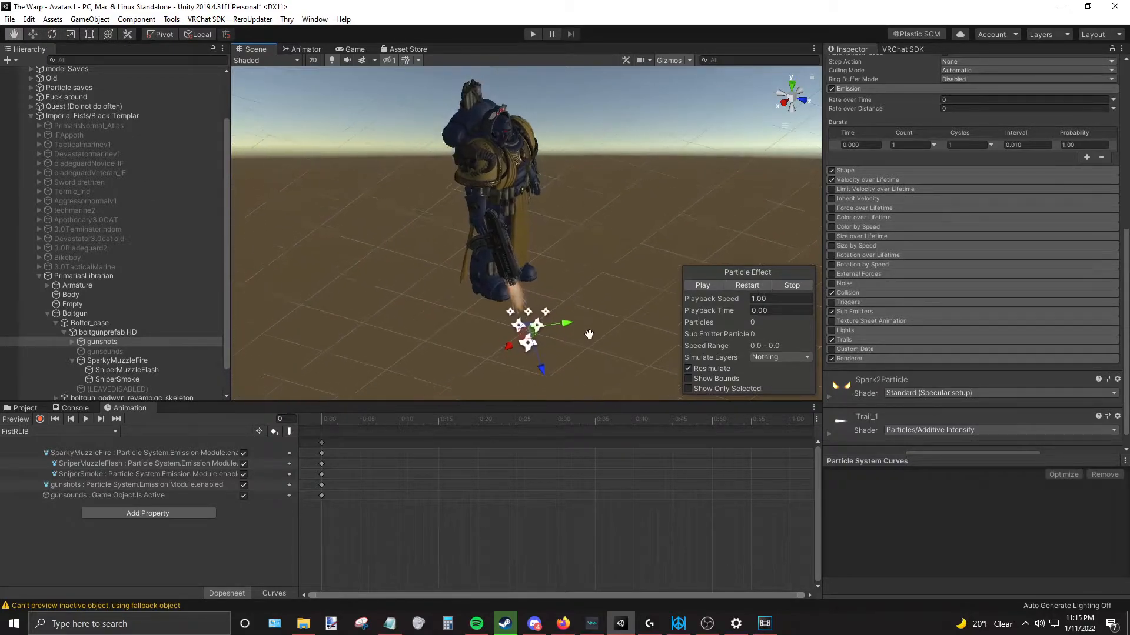
{"action": "left_click", "coordinate": [104, 496]}
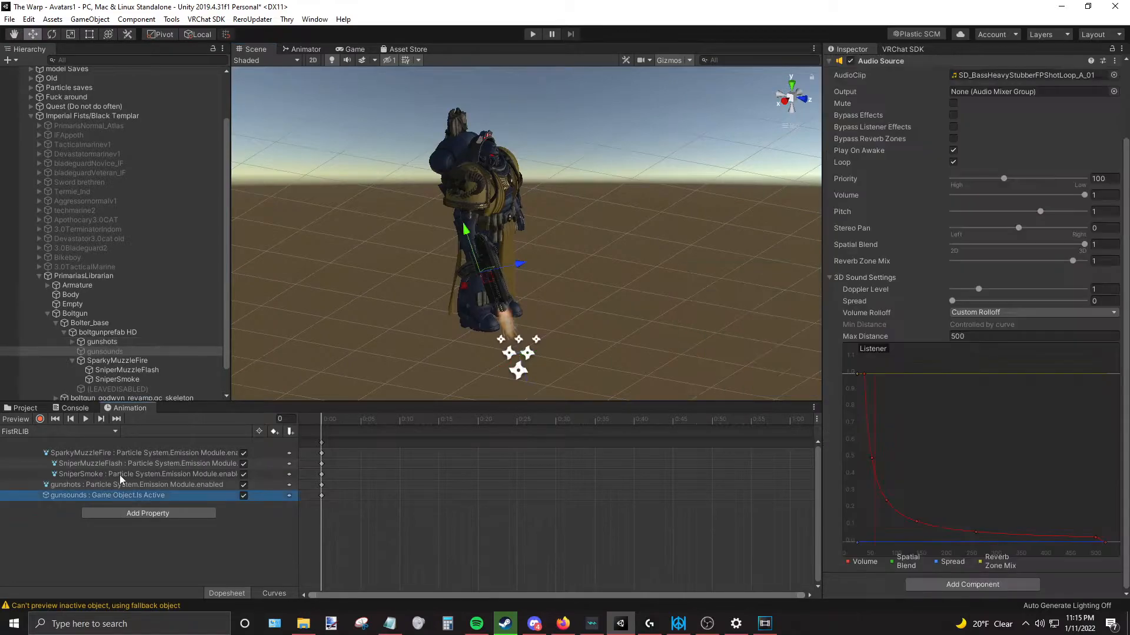
Enable emission on SniperMuzzleFlash with a burst of count 30 at time zero.
{"action": "left_click", "coordinate": [116, 360]}
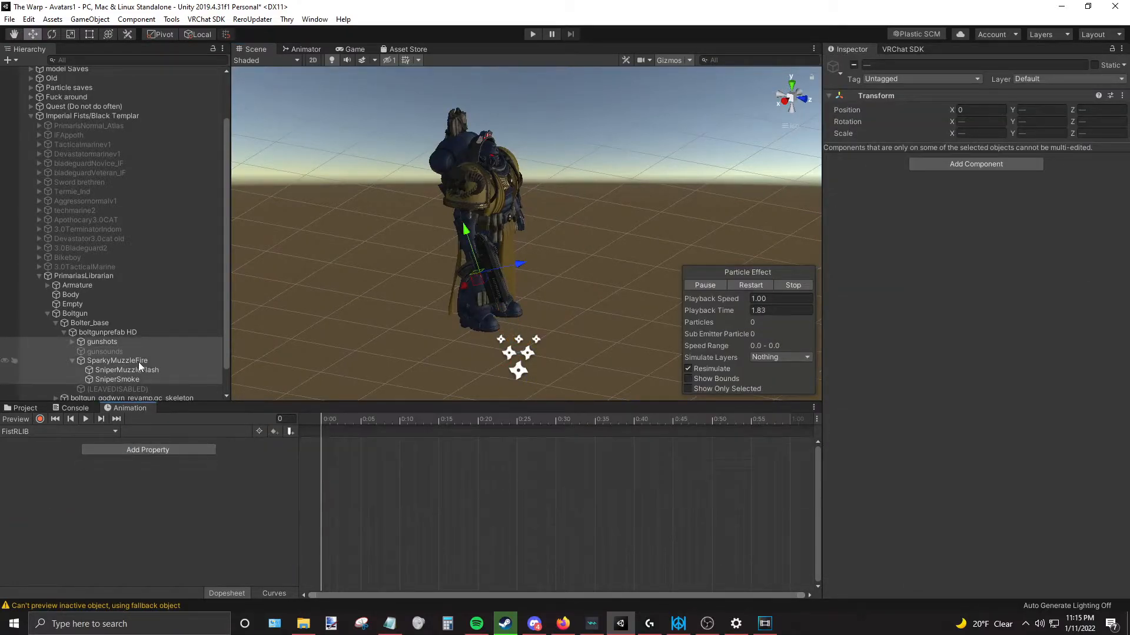
{"action": "left_click", "coordinate": [127, 369]}
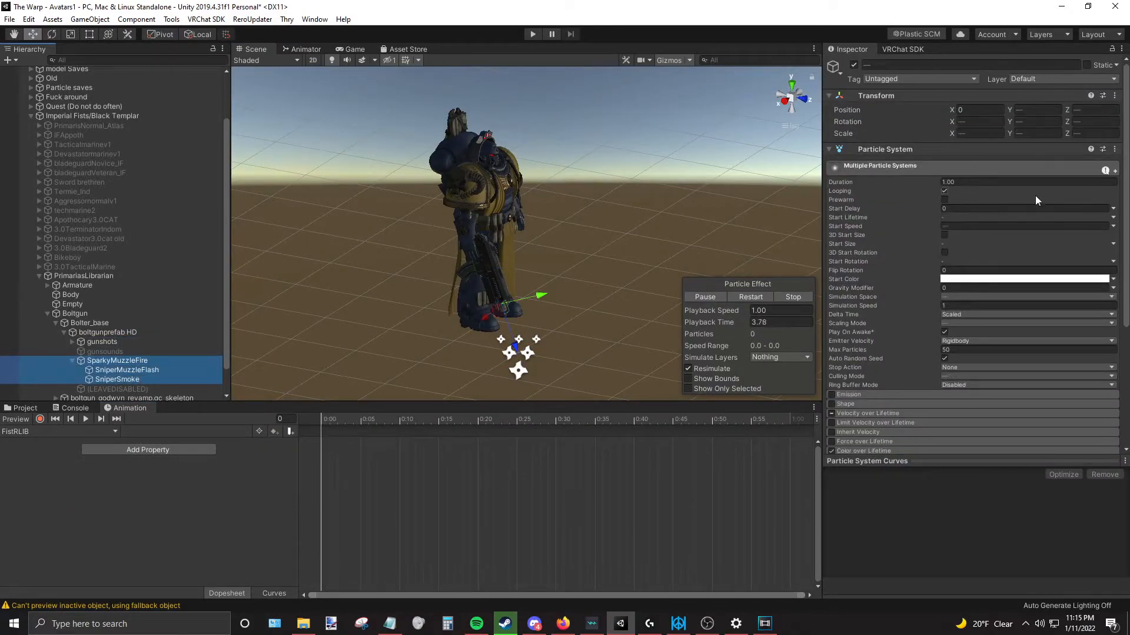
{"action": "left_click", "coordinate": [126, 369]}
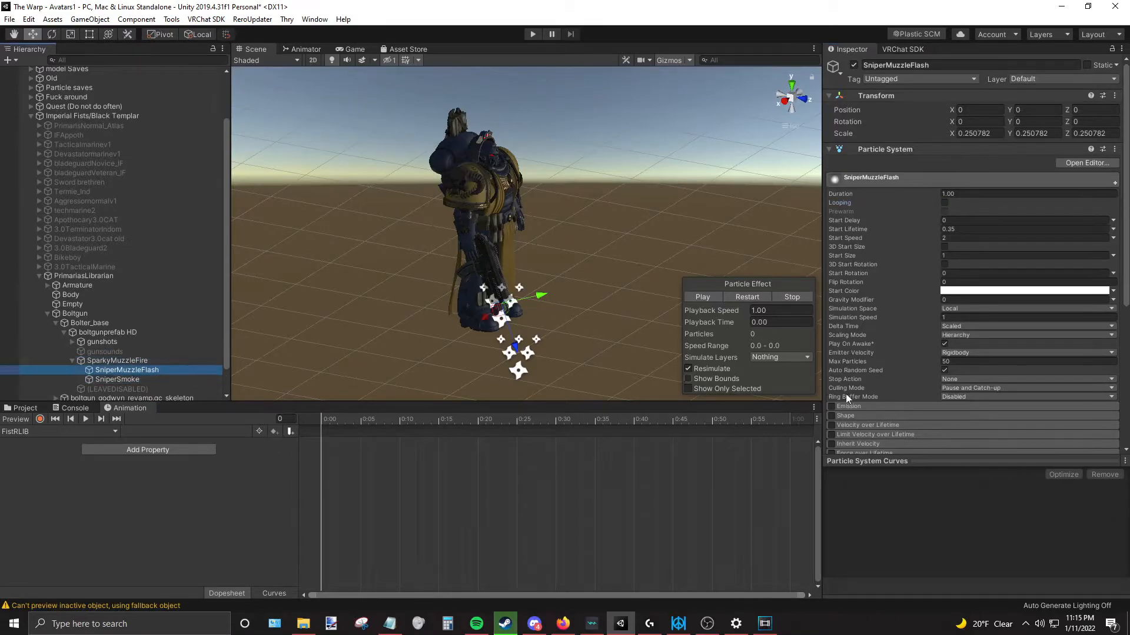
{"action": "left_click", "coordinate": [849, 406]}
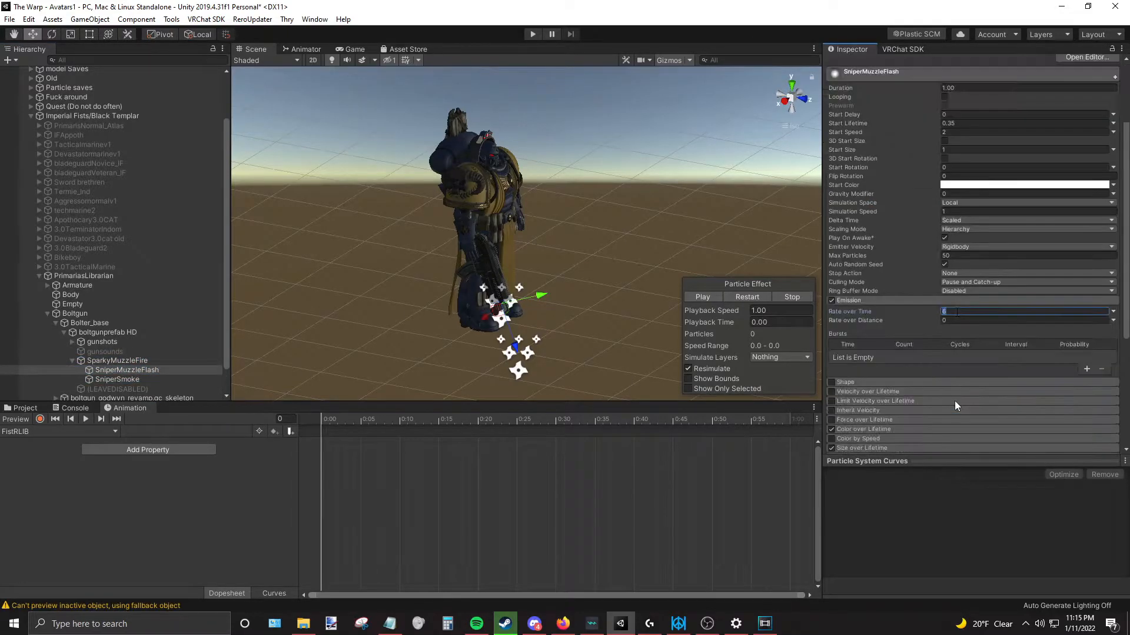
{"action": "left_click", "coordinate": [1086, 368]}
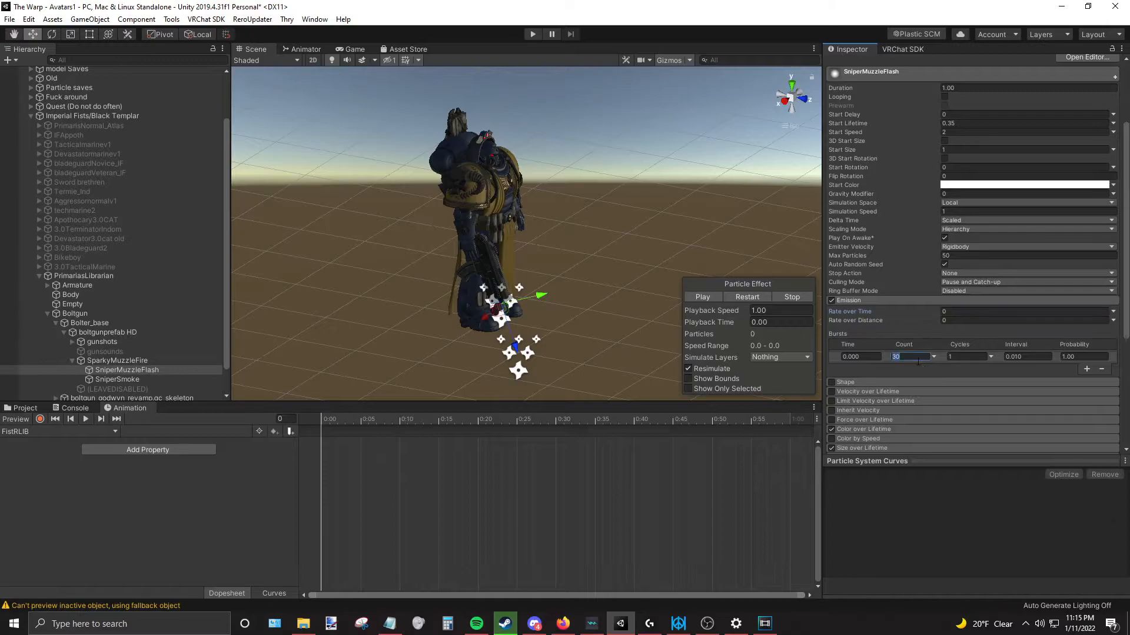
Add the same emission burst to SparkyMuzzleFire and enable emission on SniperSmoke.
{"action": "left_click", "coordinate": [116, 360]}
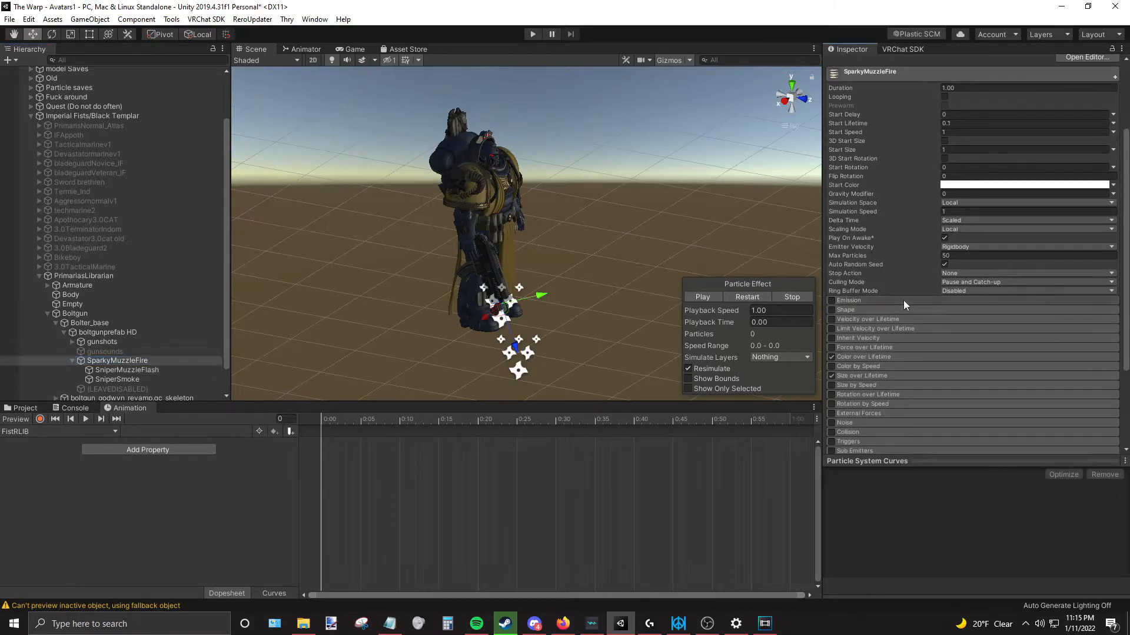
{"action": "left_click", "coordinate": [831, 300]}
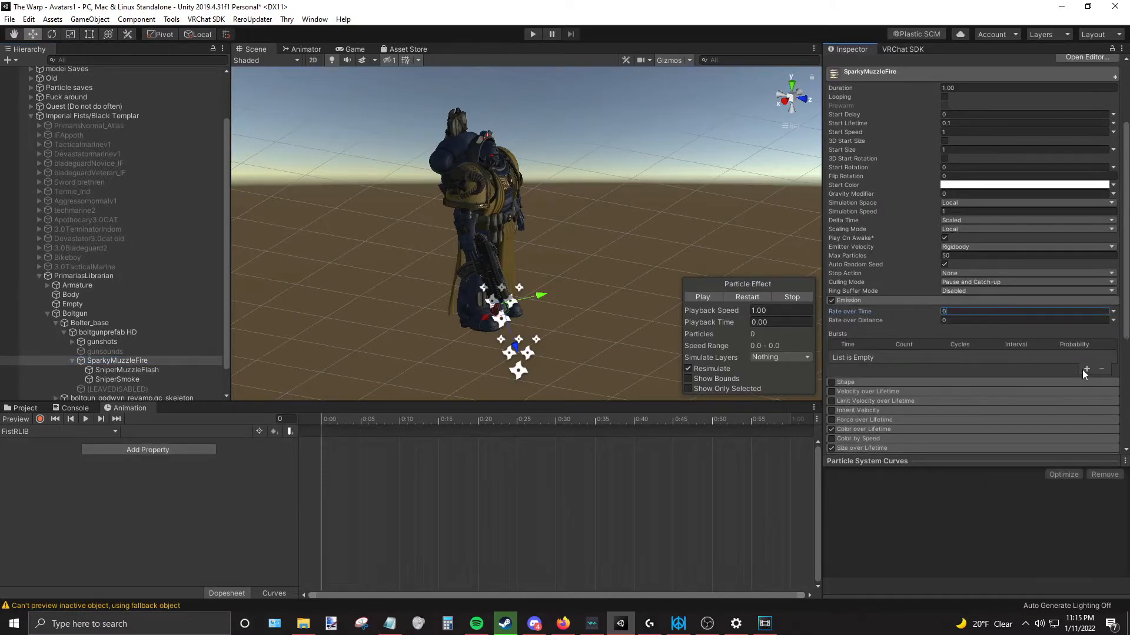
{"action": "left_click", "coordinate": [1087, 370]}
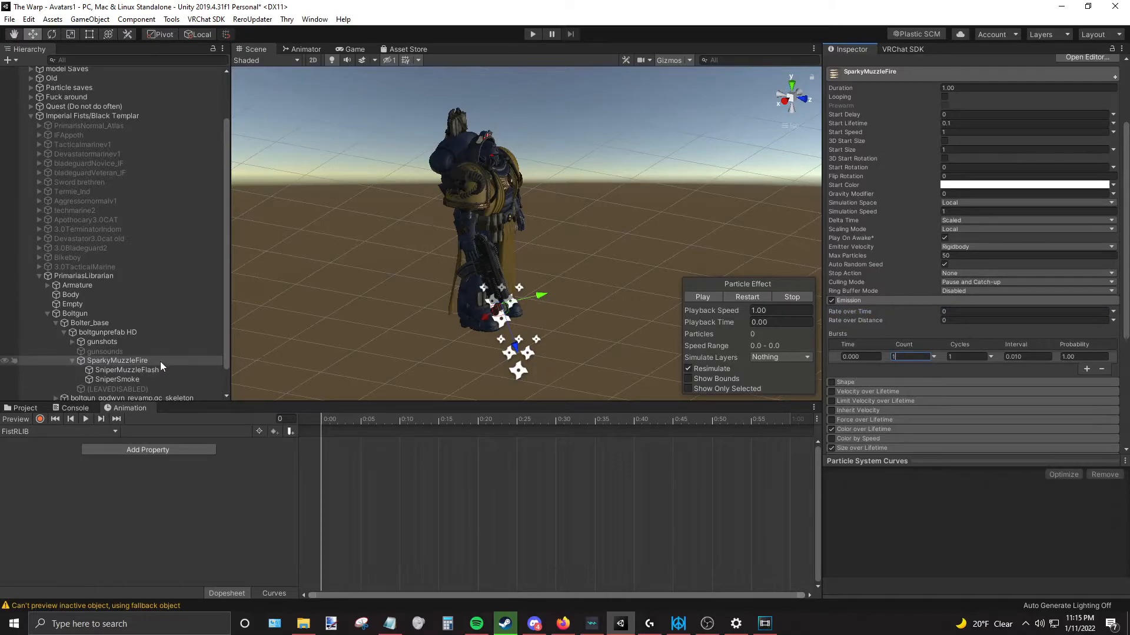
{"action": "left_click", "coordinate": [117, 380]}
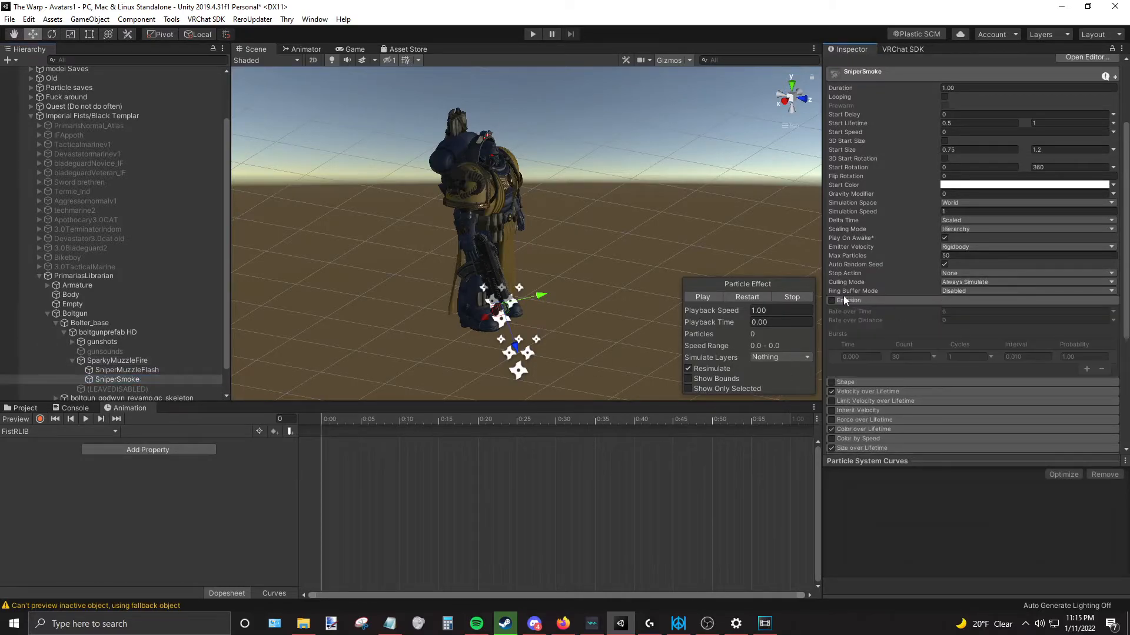
{"action": "left_click", "coordinate": [832, 300]}
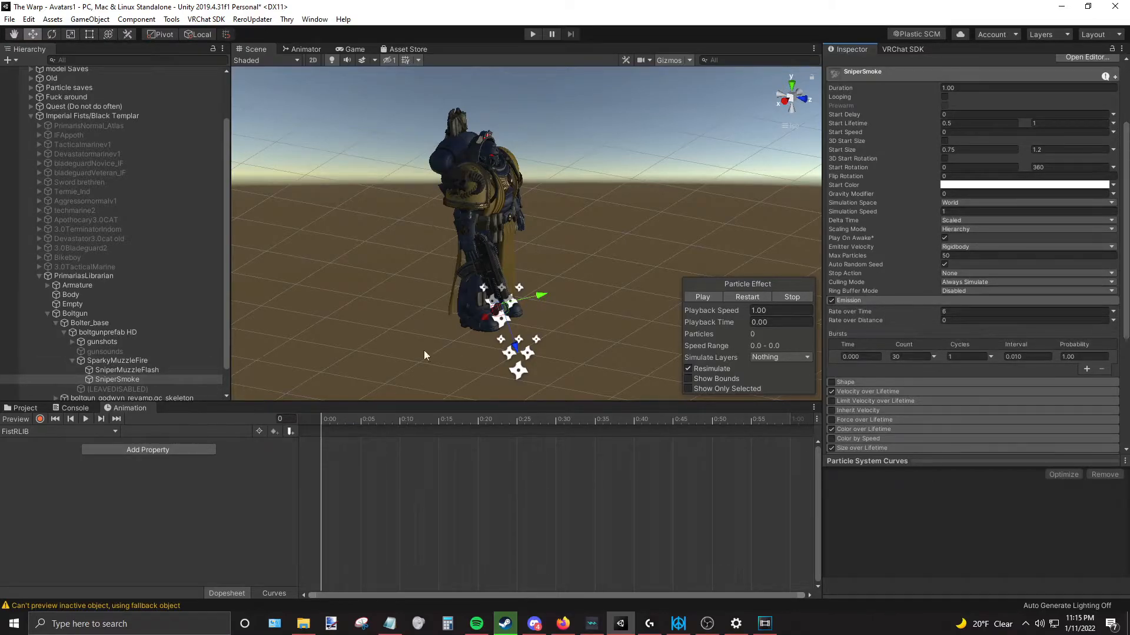
{"action": "left_click", "coordinate": [101, 341]}
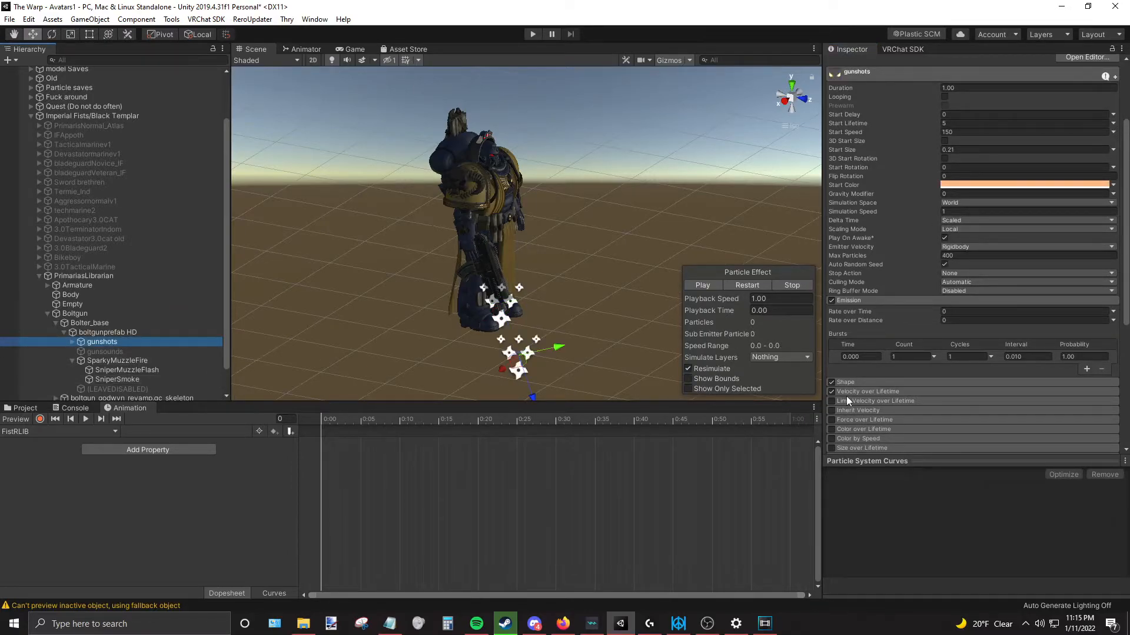
{"action": "mouse_move", "coordinate": [874, 400]}
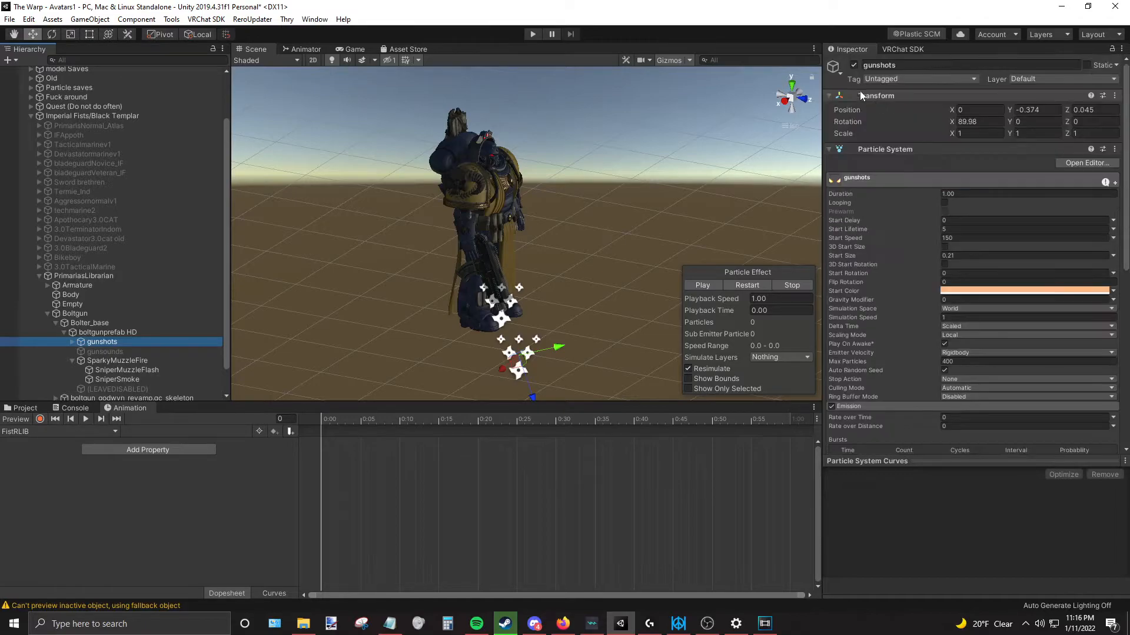
Inspect SparkyMuzzleFire and boltgunprefab HD, then resume recording with SparkyMuzzleFire's particle settings open.
{"action": "left_click", "coordinate": [116, 360]}
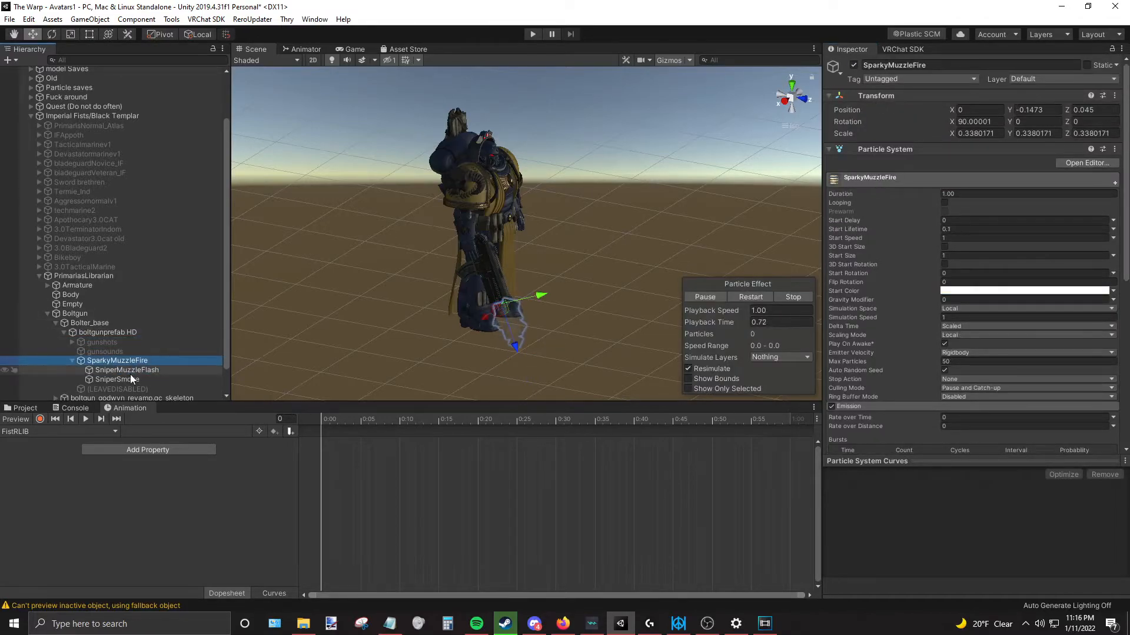
{"action": "left_click", "coordinate": [106, 332]}
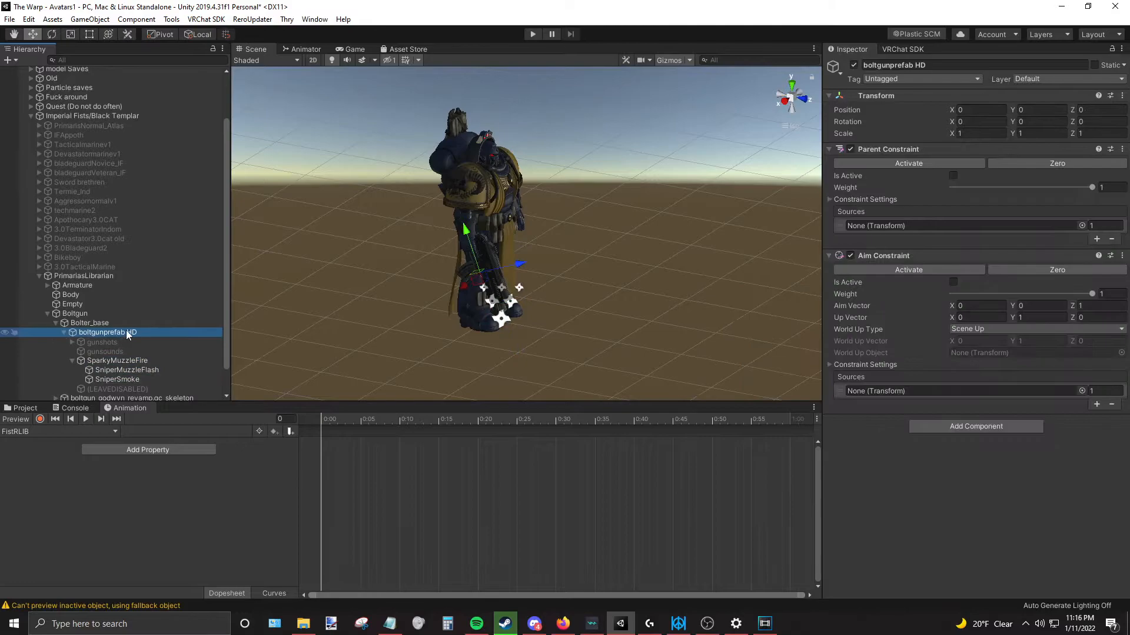
{"action": "left_click", "coordinate": [117, 360]}
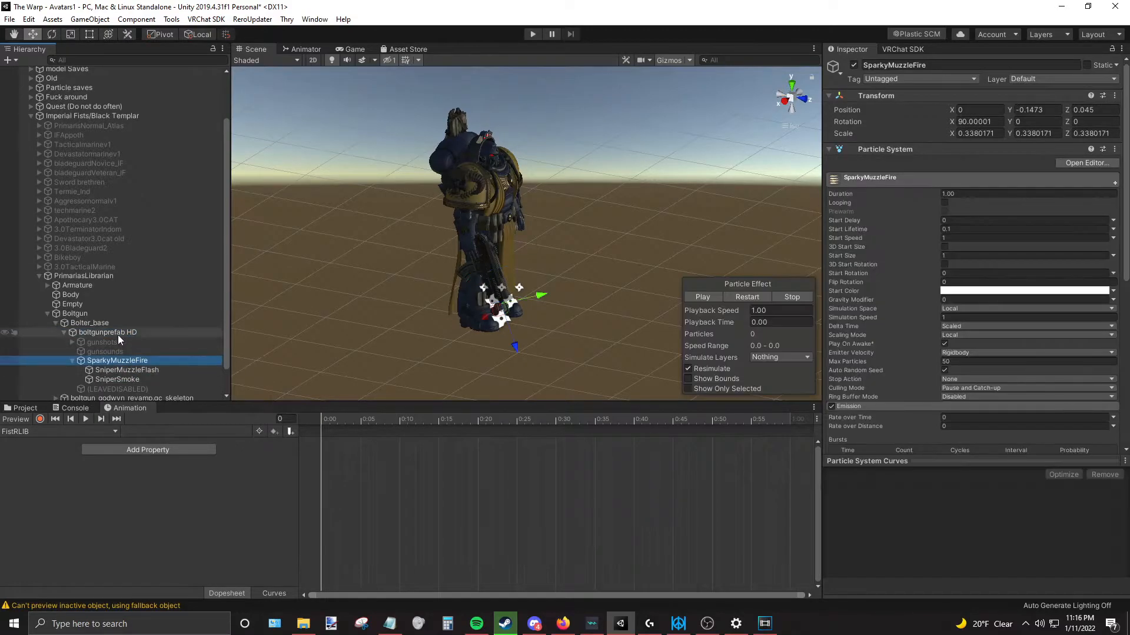
{"action": "left_click", "coordinate": [701, 297]}
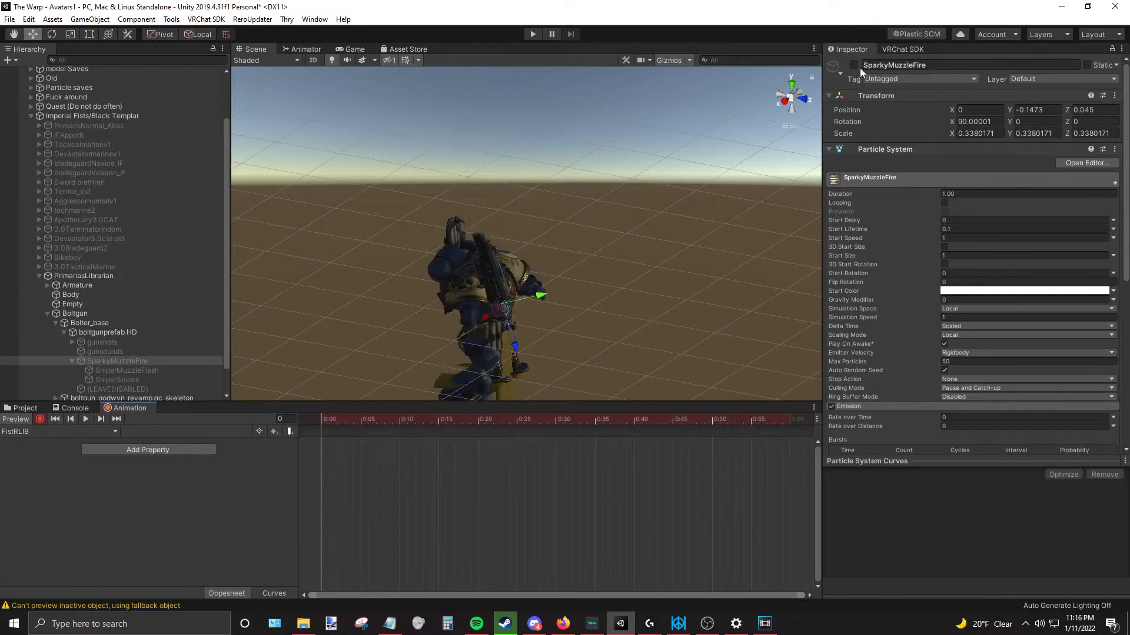
{"action": "left_click", "coordinate": [102, 342]}
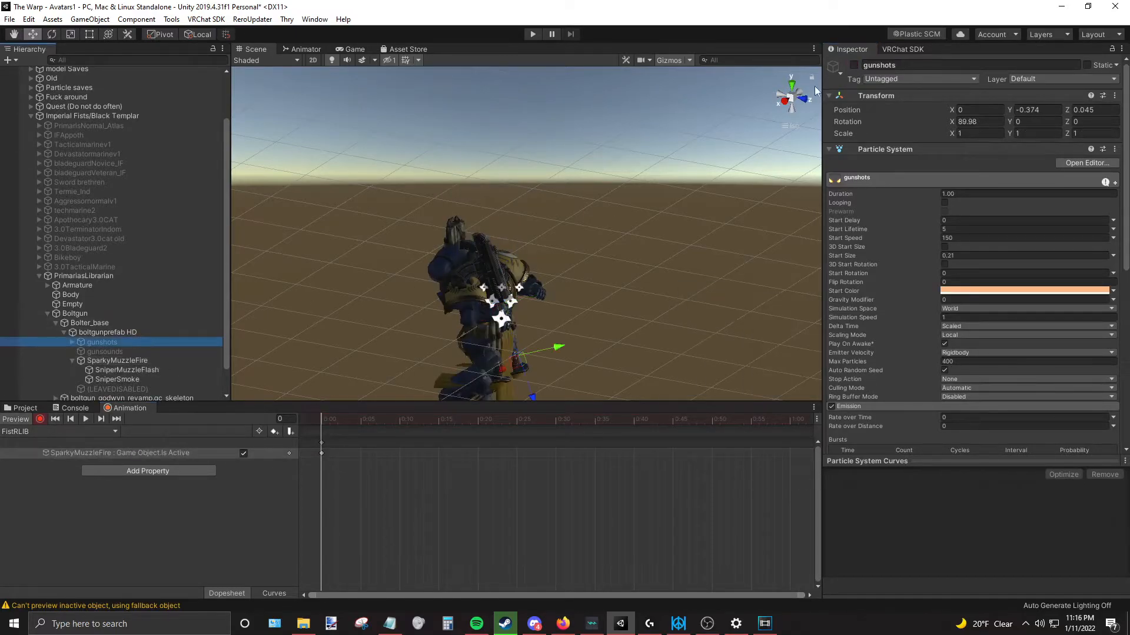
{"action": "left_click", "coordinate": [105, 352]}
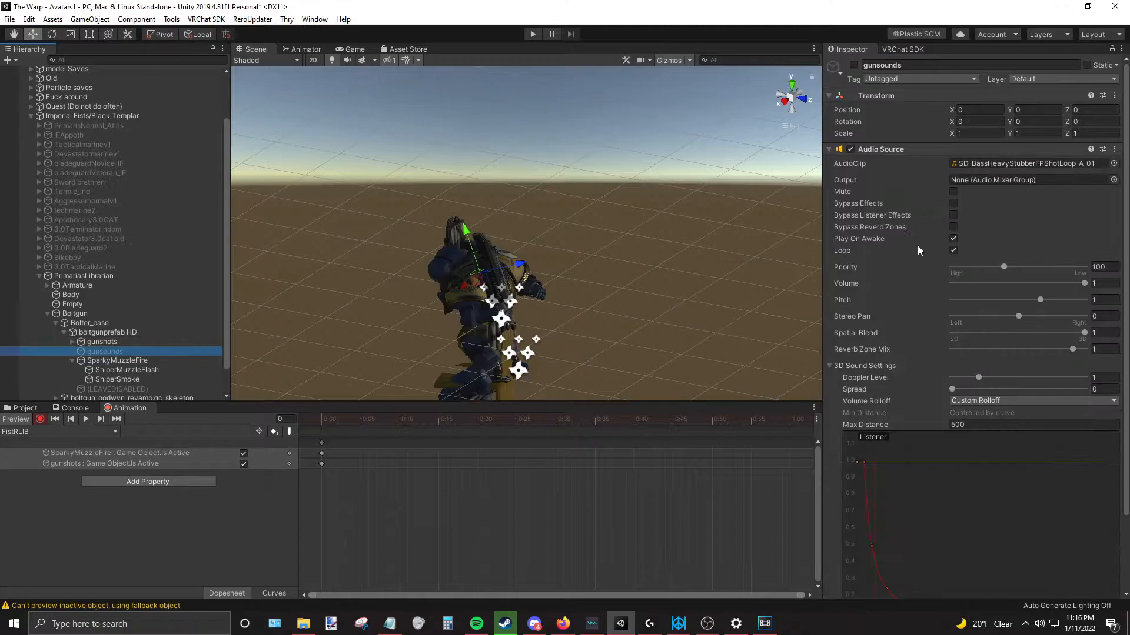
{"action": "left_click", "coordinate": [953, 250]}
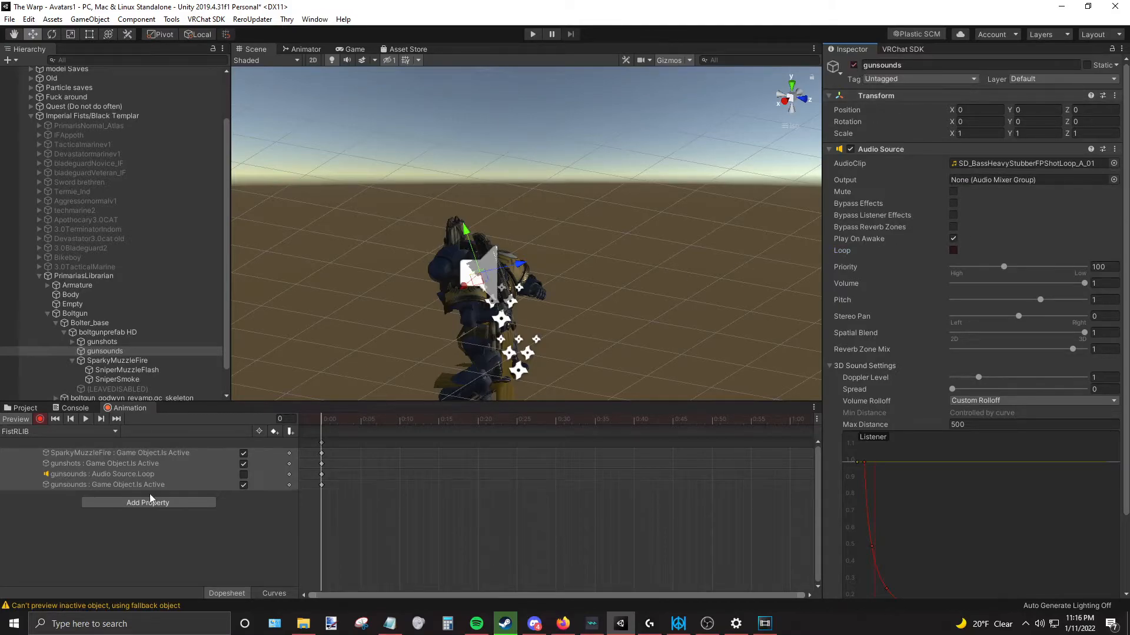
{"action": "left_click", "coordinate": [40, 419]}
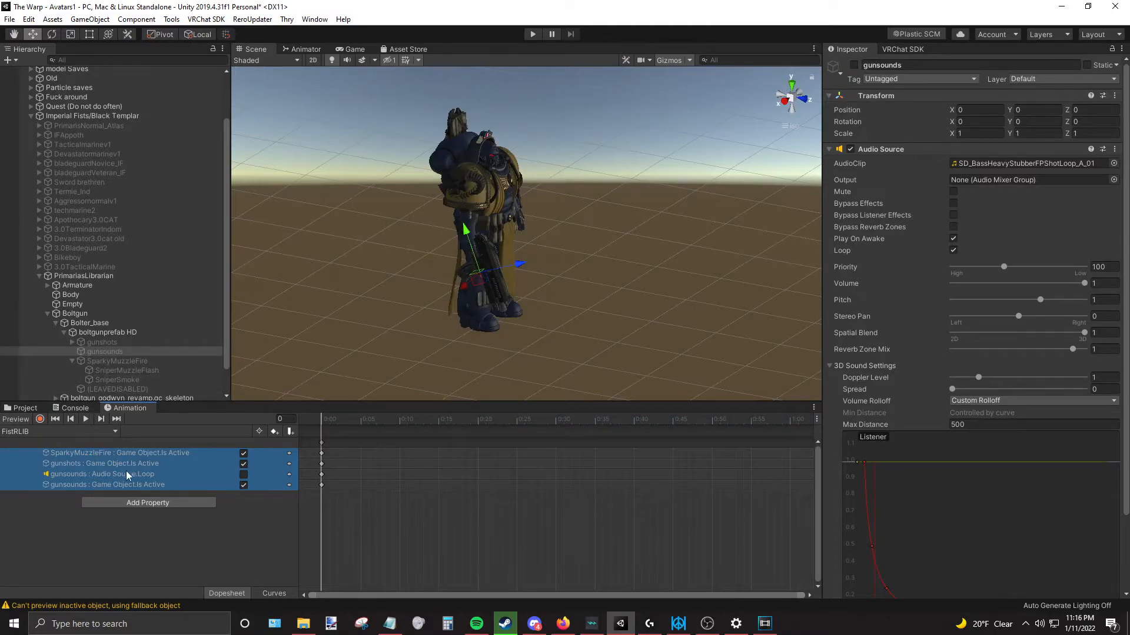
{"action": "left_click", "coordinate": [101, 452]}
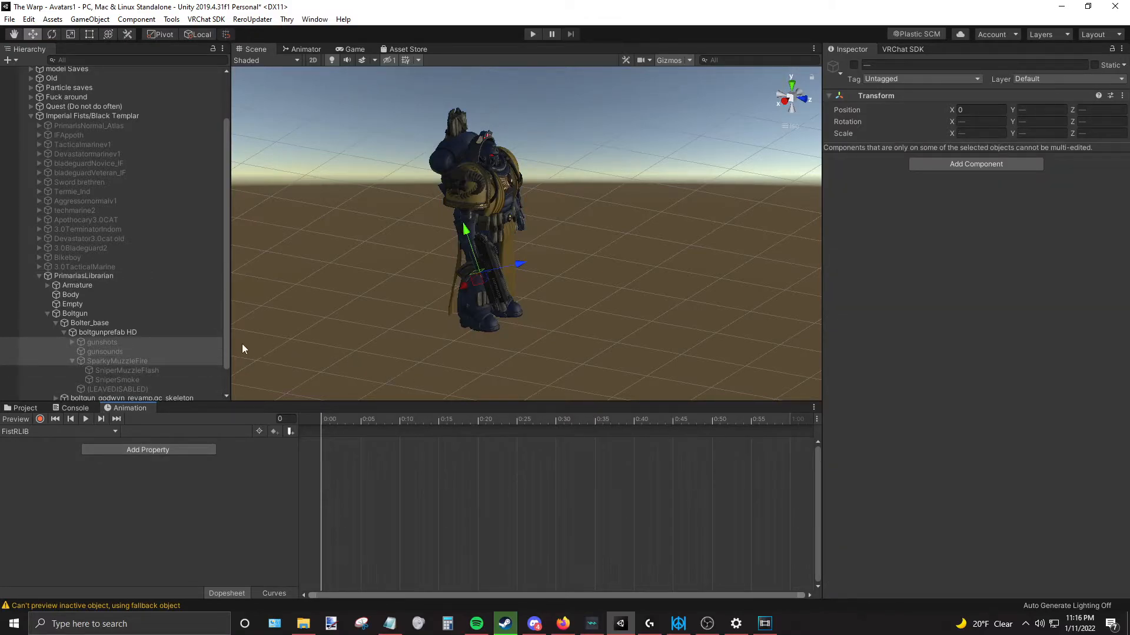
{"action": "left_click", "coordinate": [102, 343]}
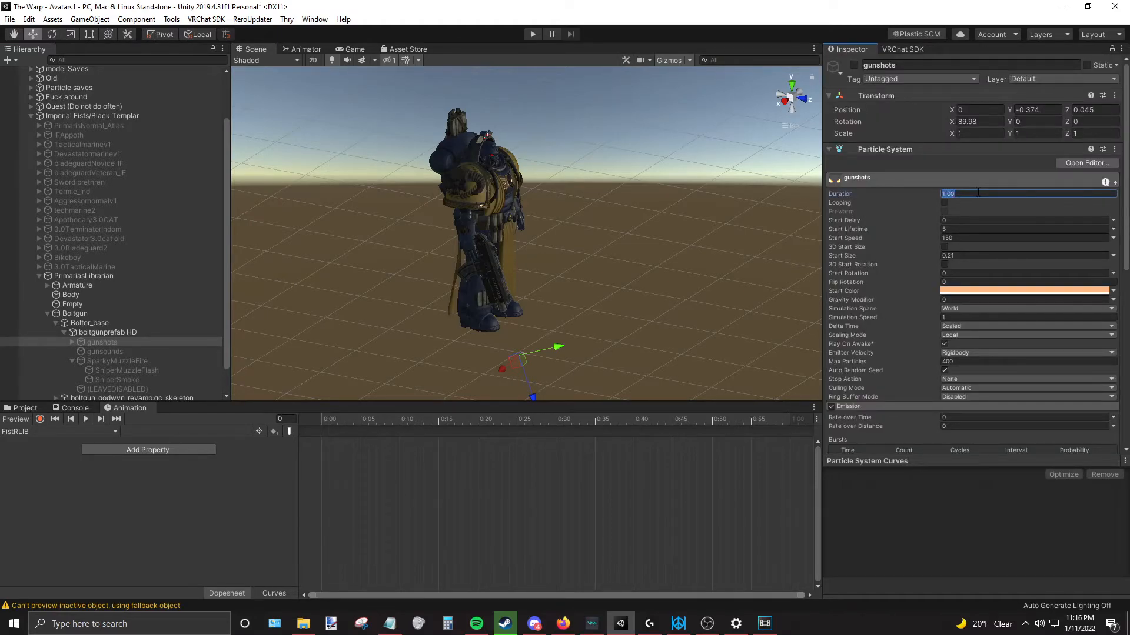
Give gunshots a 1.5-second looping duration, make it active and switch its emission off.
{"action": "type", "text": "1.5"}
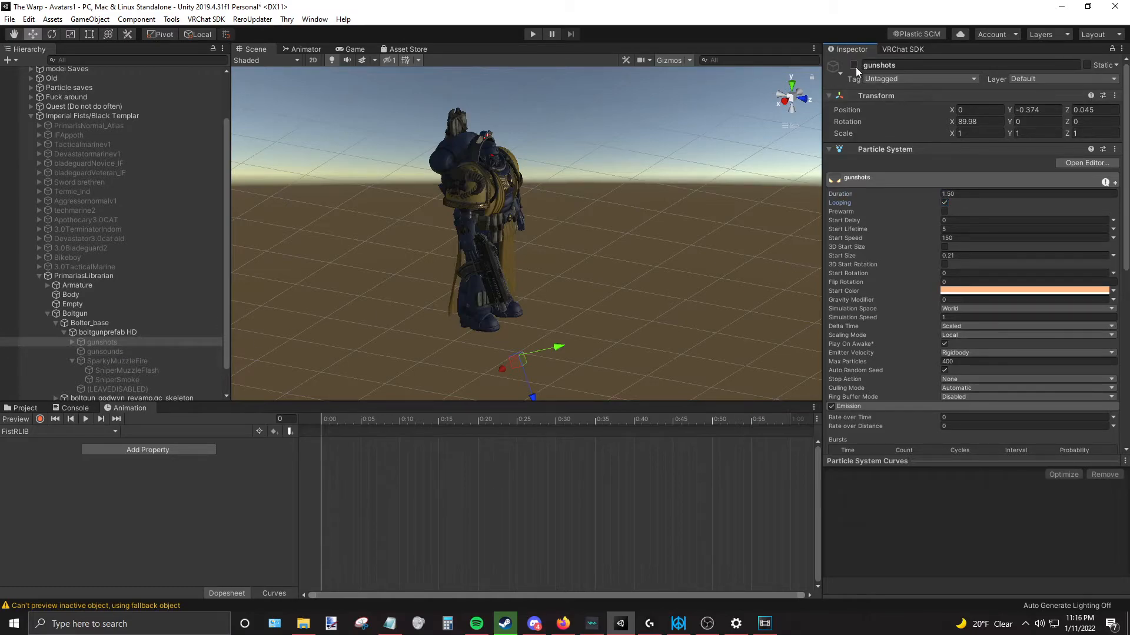
{"action": "left_click", "coordinate": [854, 66]}
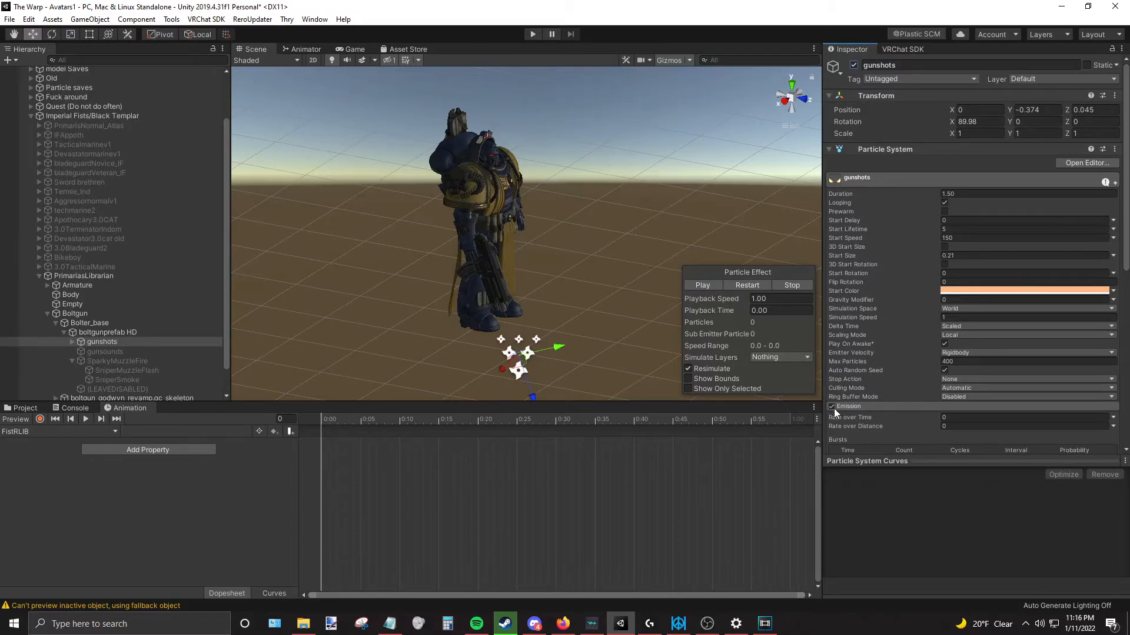
{"action": "left_click", "coordinate": [118, 360]}
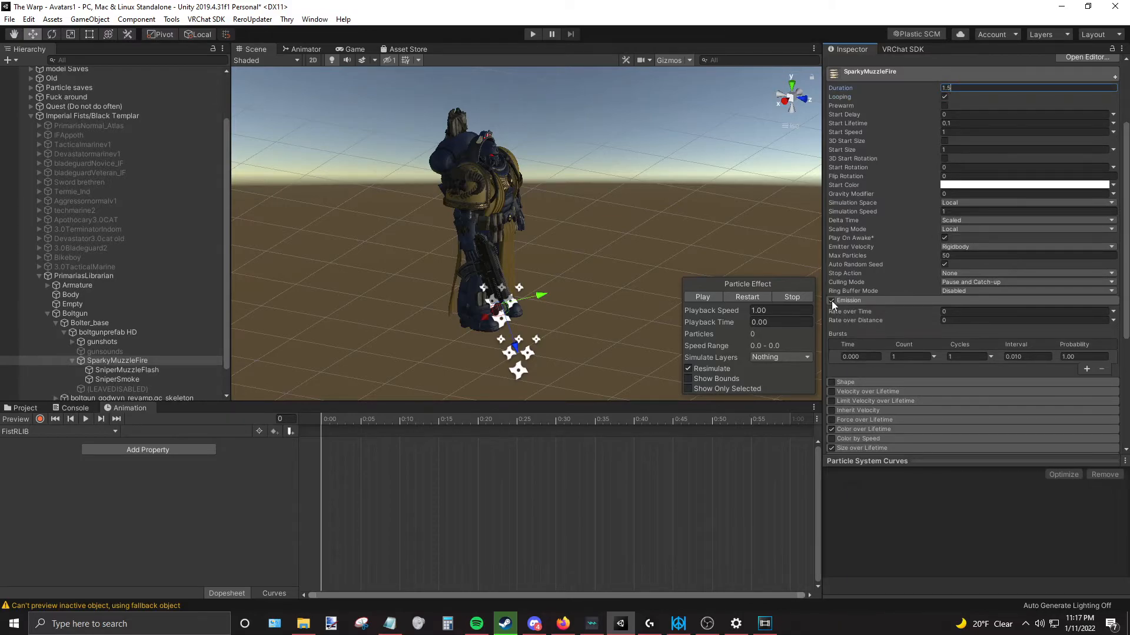
Set SniperMuzzleFlash and SniperSmoke to 1.5 seconds looping with emission switched off.
{"action": "left_click", "coordinate": [126, 370]}
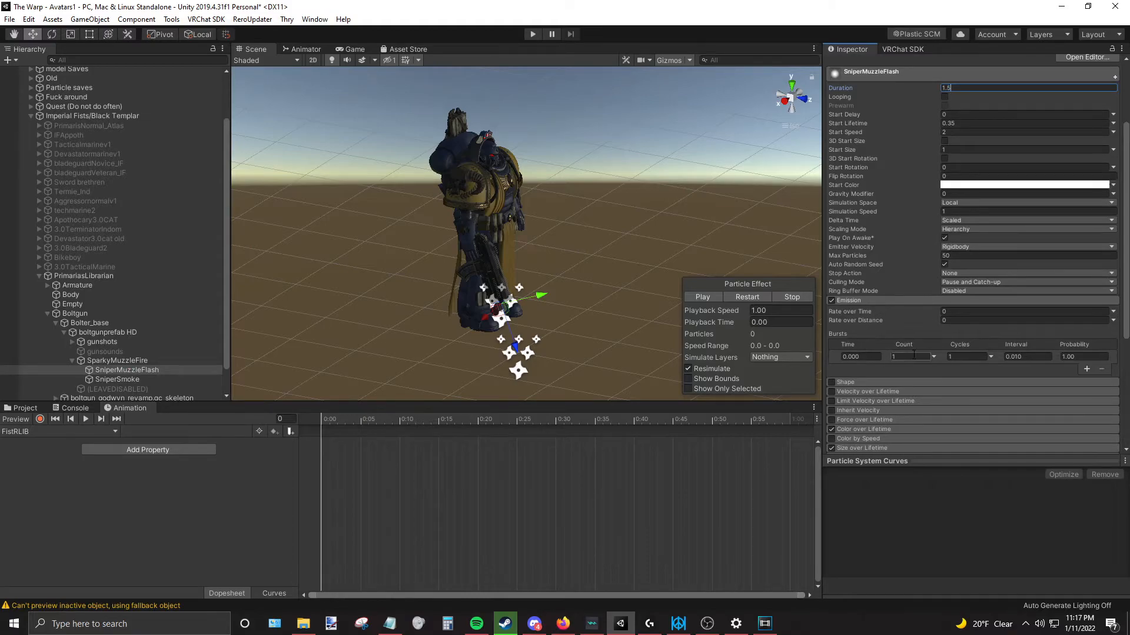
{"action": "left_click", "coordinate": [848, 300]}
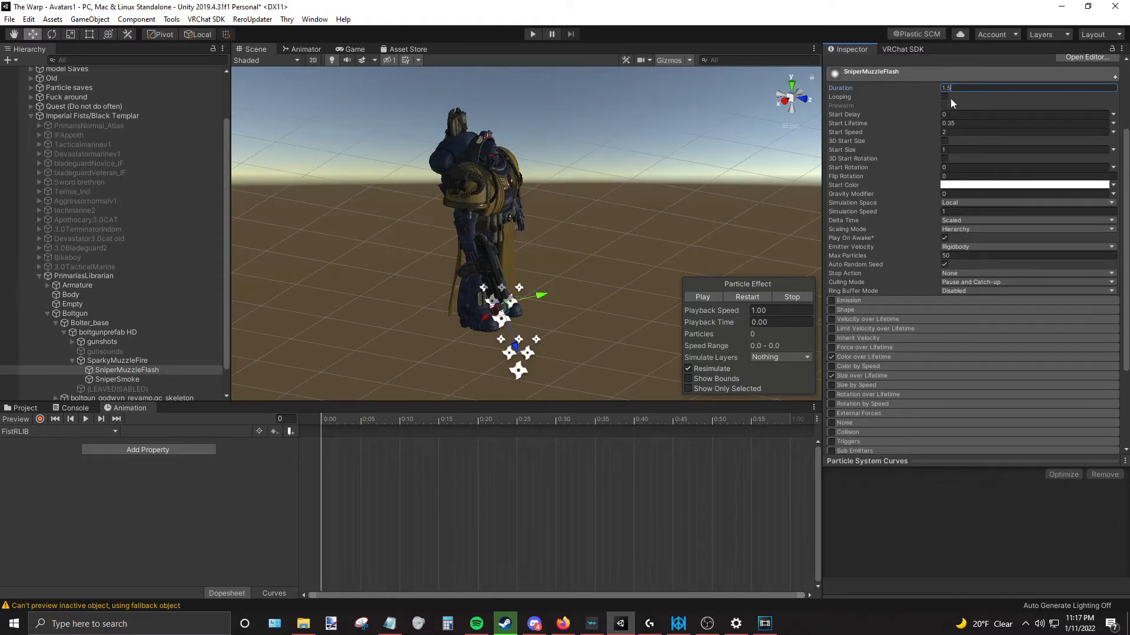
{"action": "left_click", "coordinate": [118, 379]}
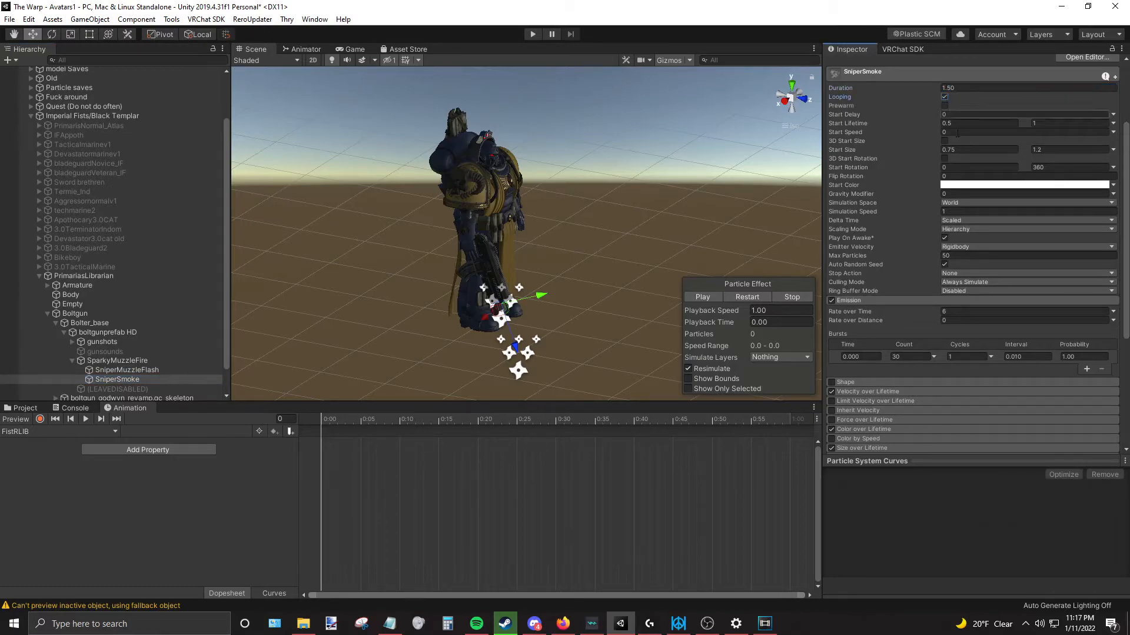
{"action": "mouse_move", "coordinate": [848, 300]}
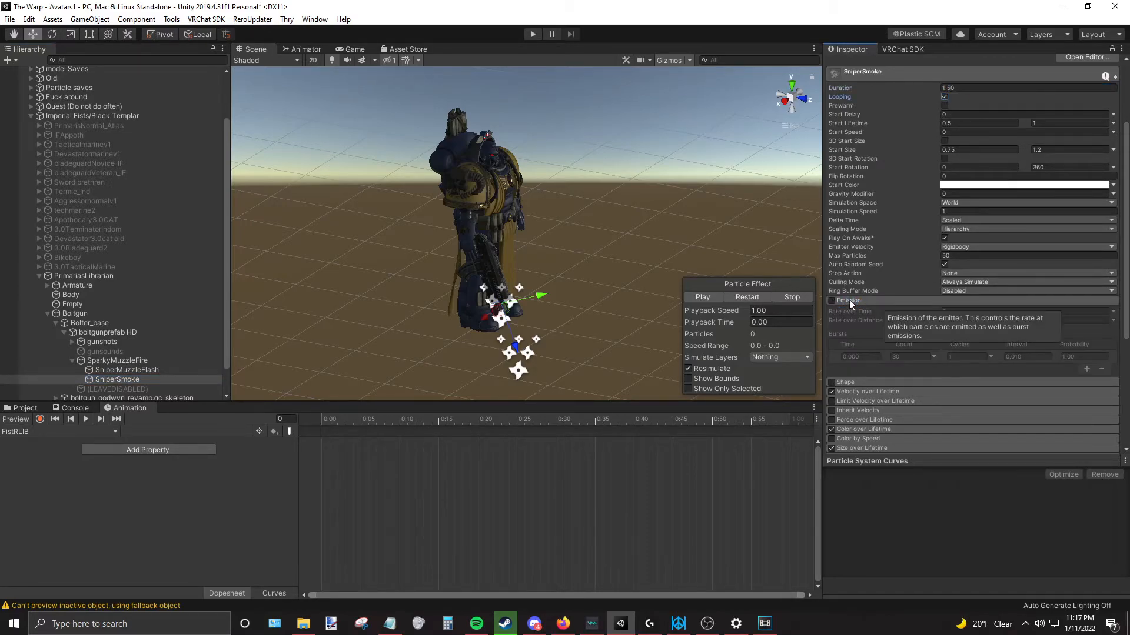
{"action": "left_click", "coordinate": [830, 300]}
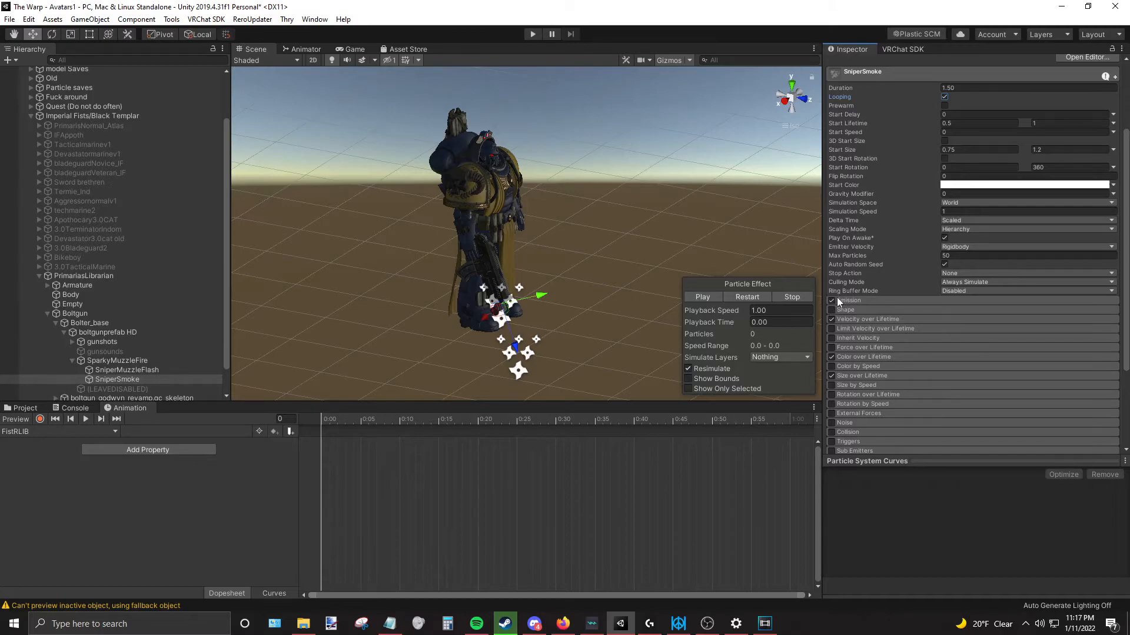
{"action": "left_click", "coordinate": [848, 300]}
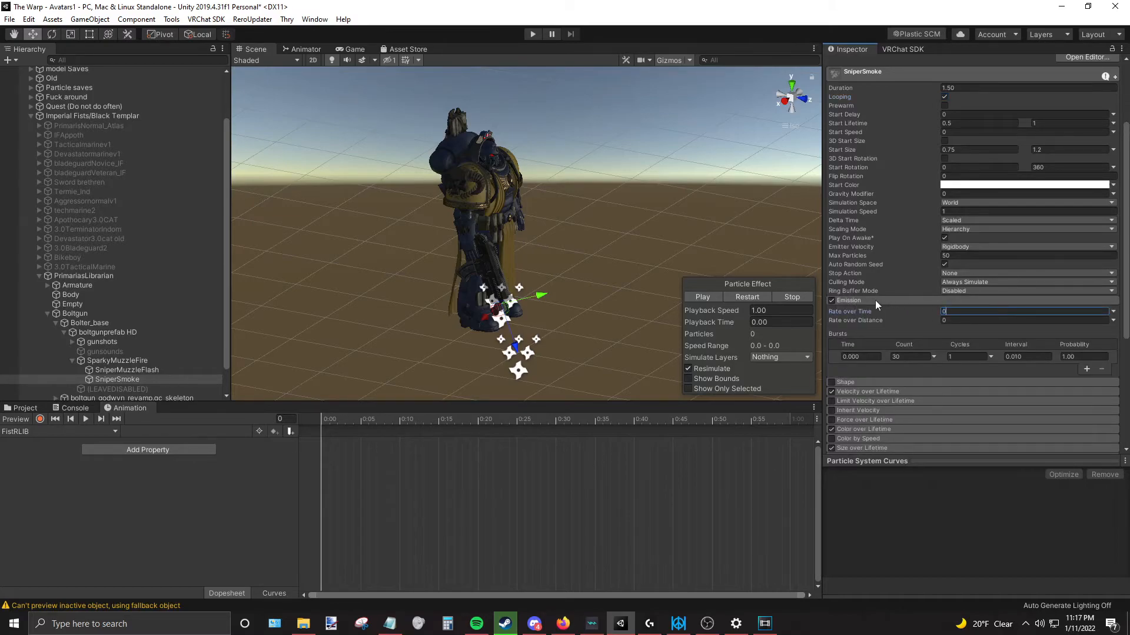
{"action": "left_click", "coordinate": [832, 300]}
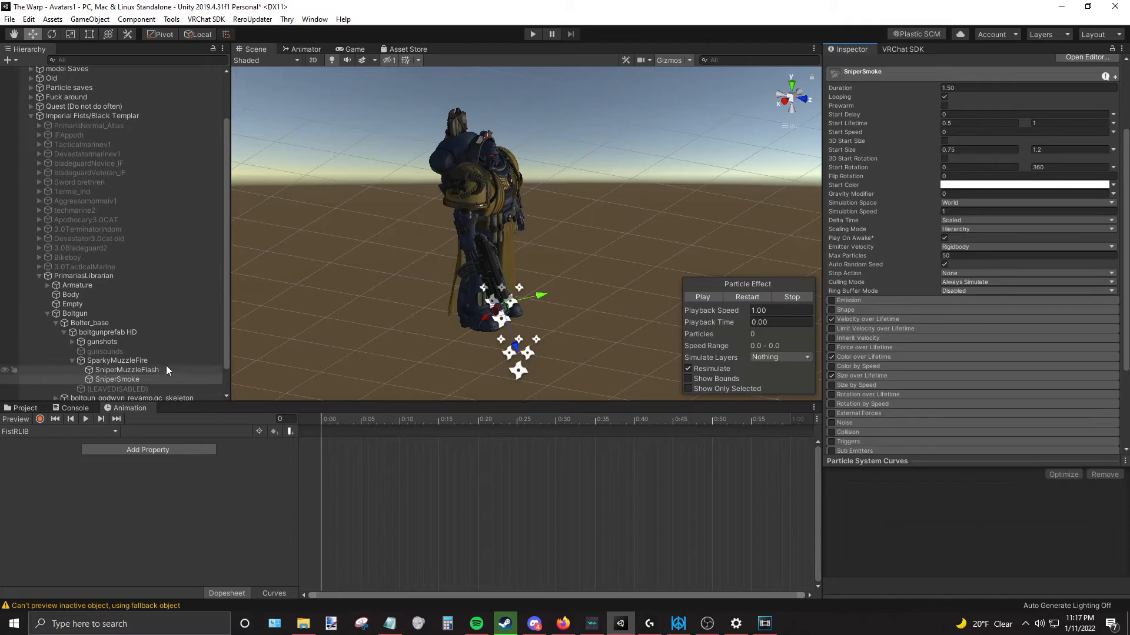
Check SparkyMuzzleFire, start recording and multi-select it with SniperMuzzleFlash, SniperSmoke and gunshots.
{"action": "left_click", "coordinate": [117, 360]}
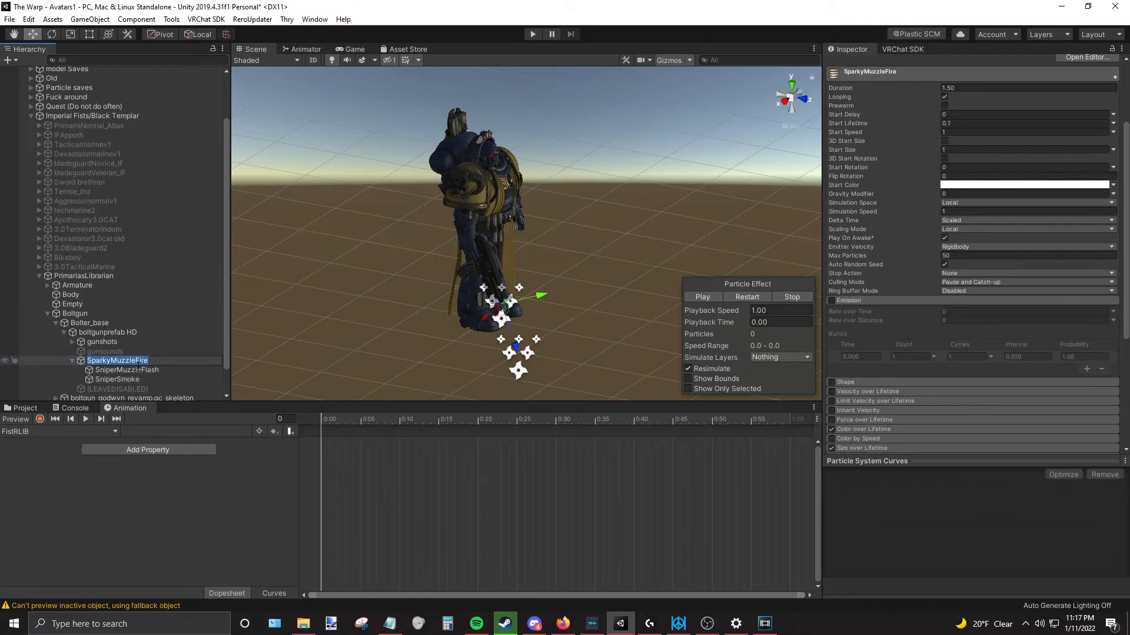
{"action": "left_click", "coordinate": [117, 378]}
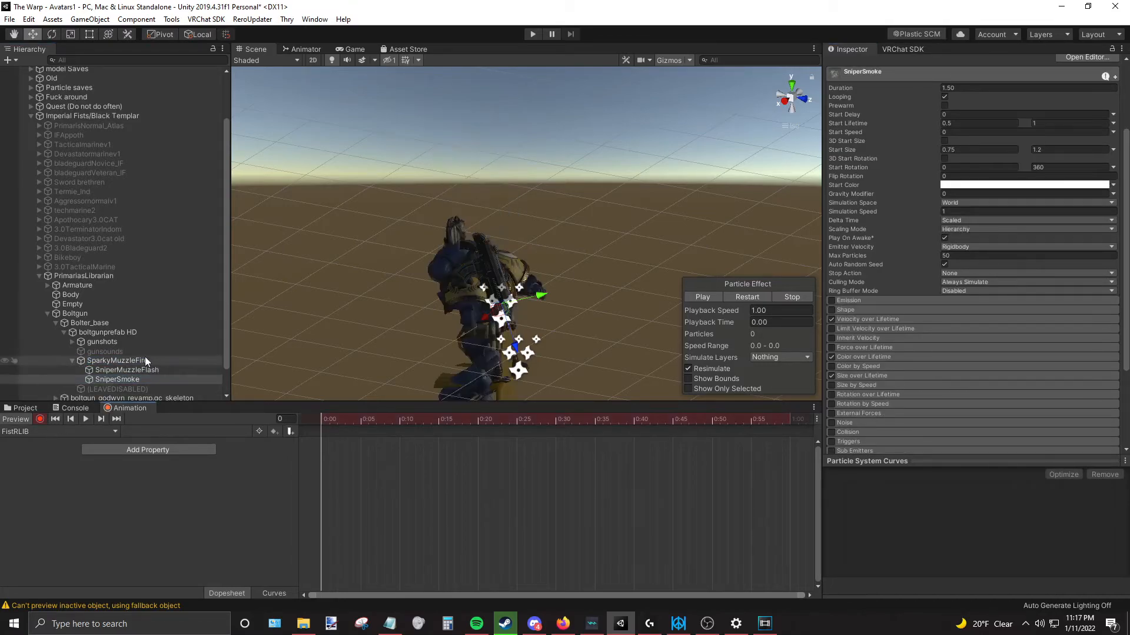
{"action": "left_click", "coordinate": [102, 341]}
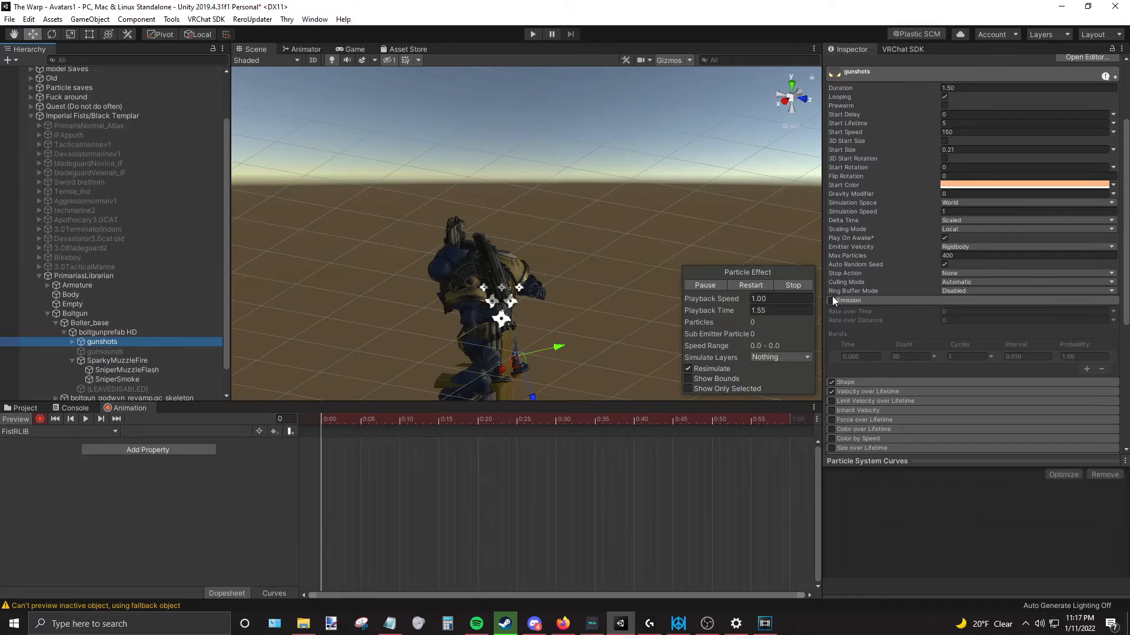
{"action": "left_click", "coordinate": [116, 360]}
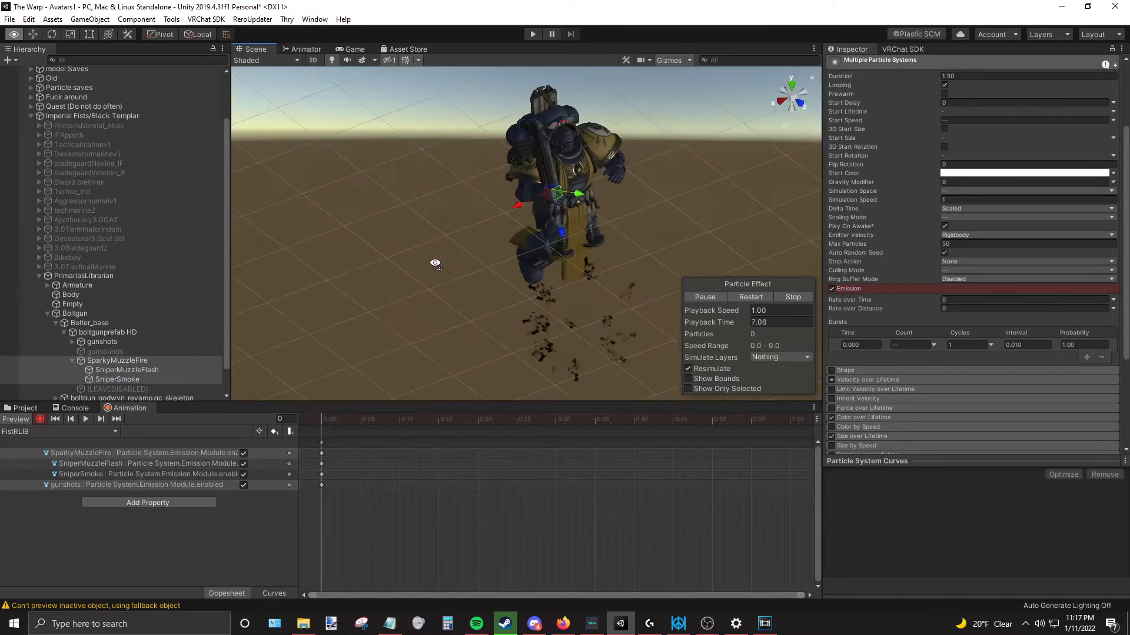
Key emission on for all four selected particle systems and replay the firing effects several times.
{"action": "left_click", "coordinate": [102, 341]}
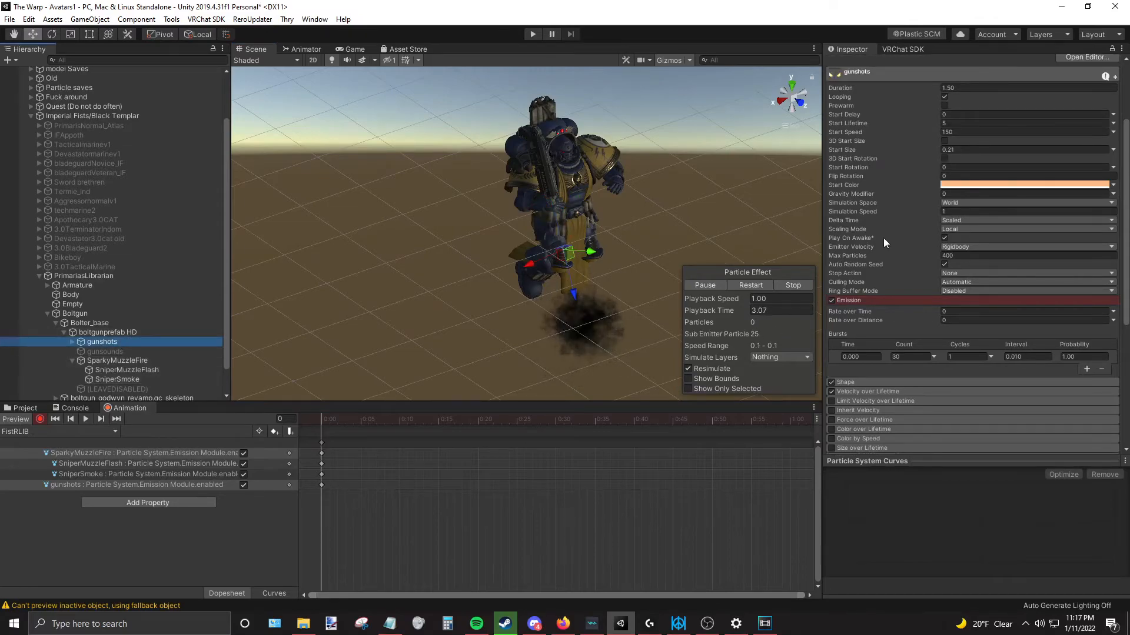
{"action": "left_click", "coordinate": [117, 360]}
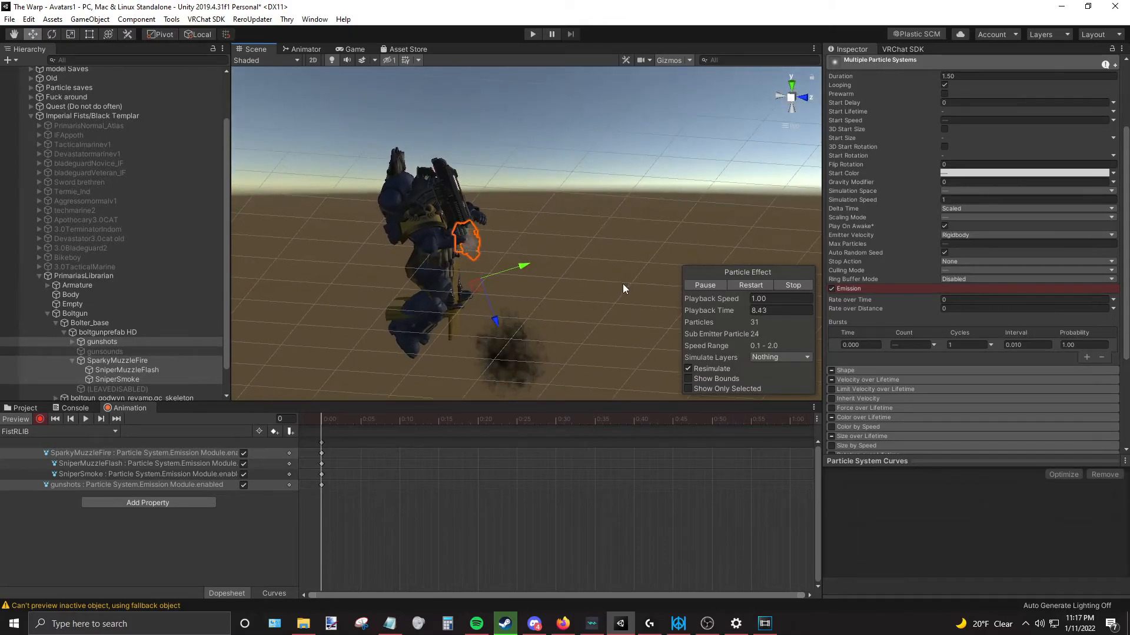
{"action": "left_click", "coordinate": [749, 285]}
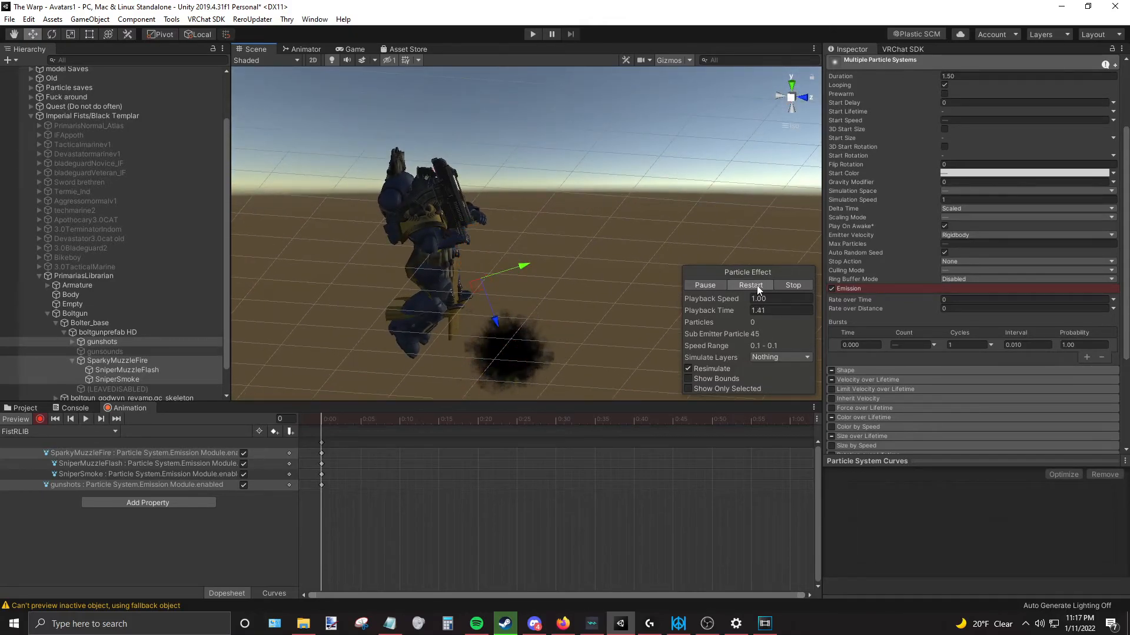
{"action": "left_click", "coordinate": [750, 284]}
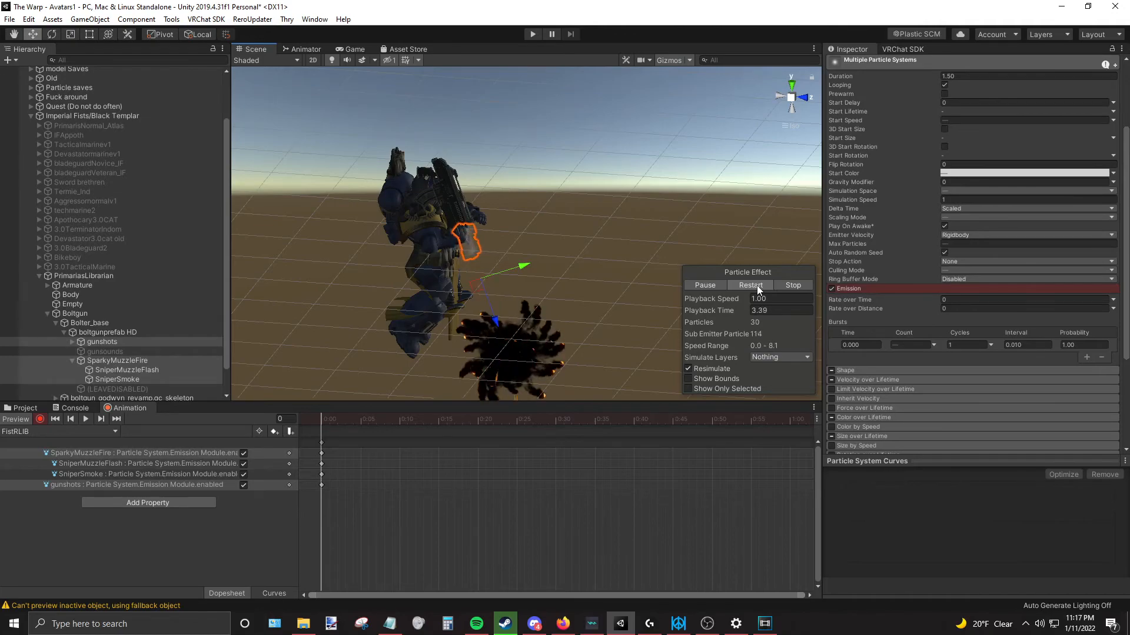
{"action": "left_click", "coordinate": [749, 285]}
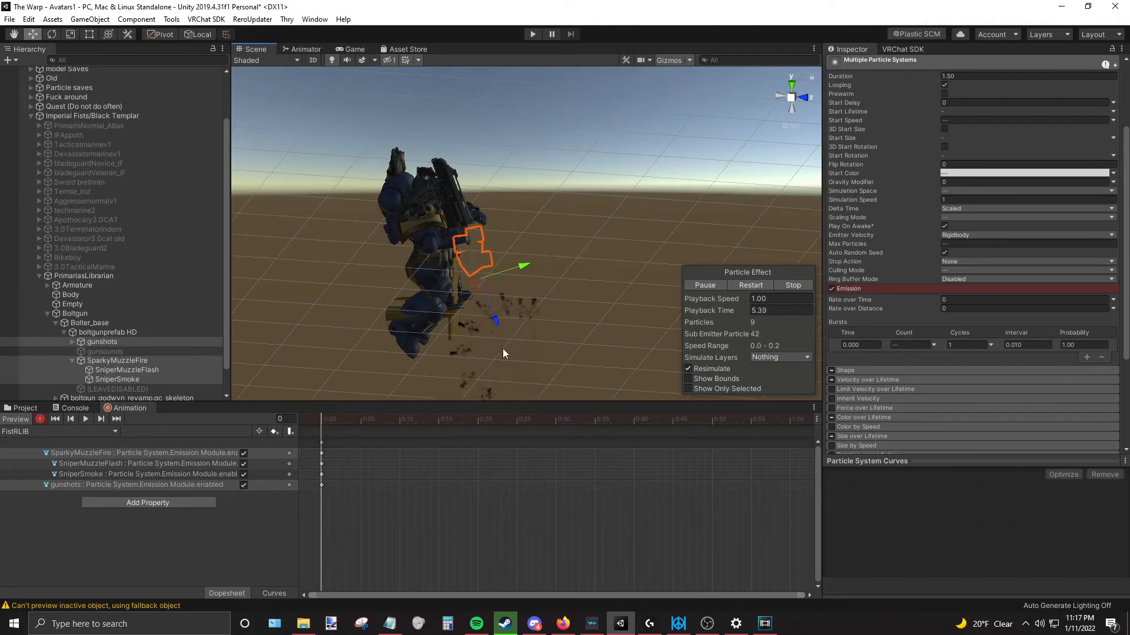